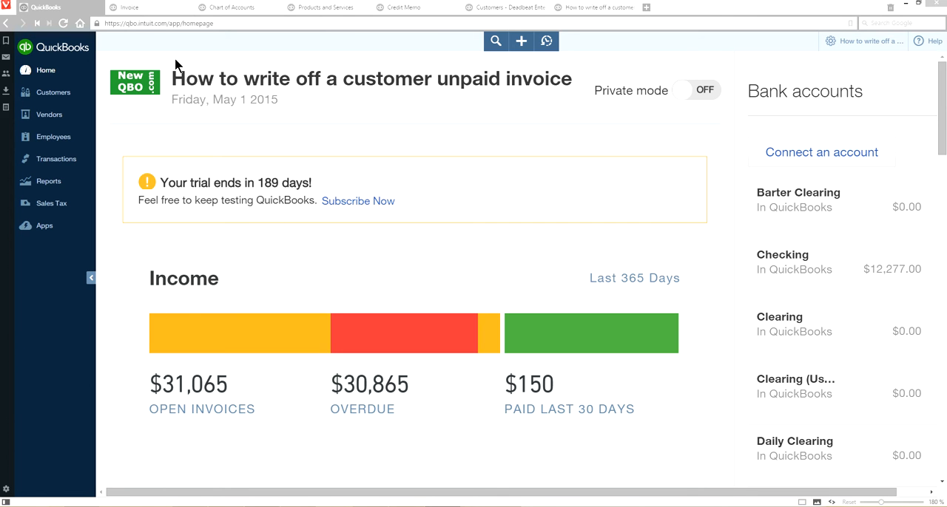
{"action": "mouse_move", "coordinate": [560, 79]}
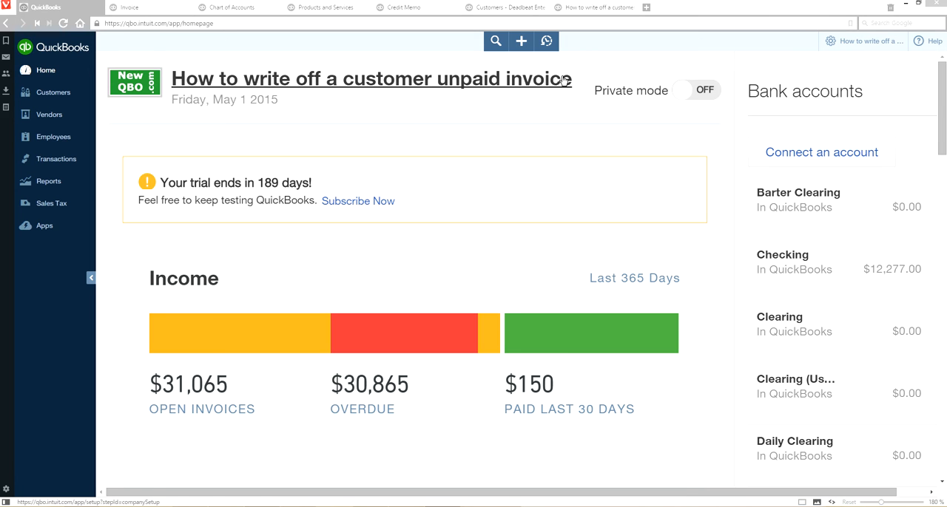
{"action": "mouse_move", "coordinate": [560, 185]}
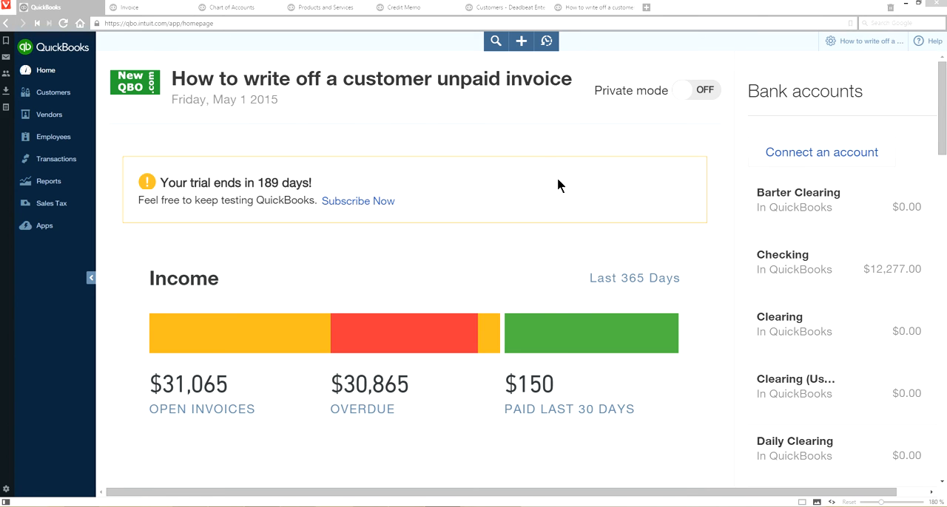
{"action": "mouse_move", "coordinate": [525, 186]}
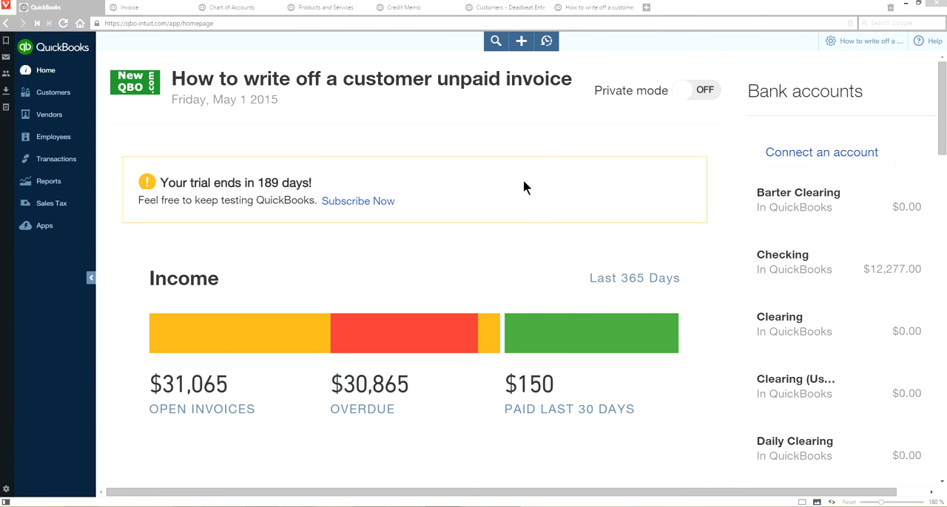
{"action": "mouse_move", "coordinate": [268, 102]}
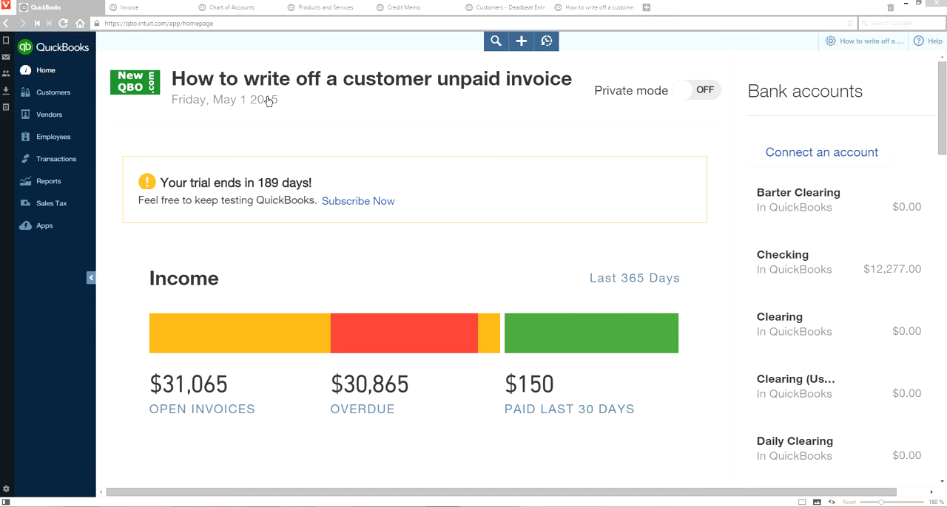
Step: Start a new invoice for Deadbeat Enterprises with Send later turned off
{"action": "left_click", "coordinate": [130, 7]}
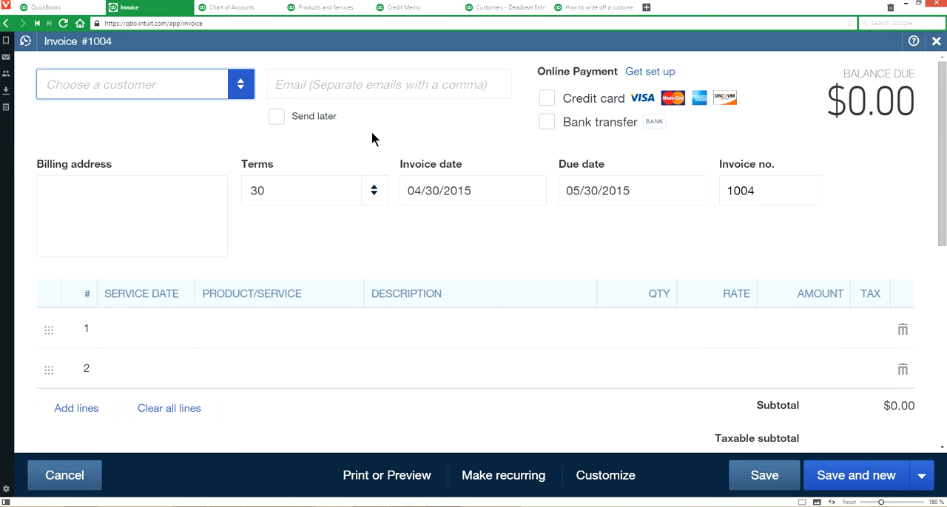
{"action": "mouse_move", "coordinate": [185, 74]}
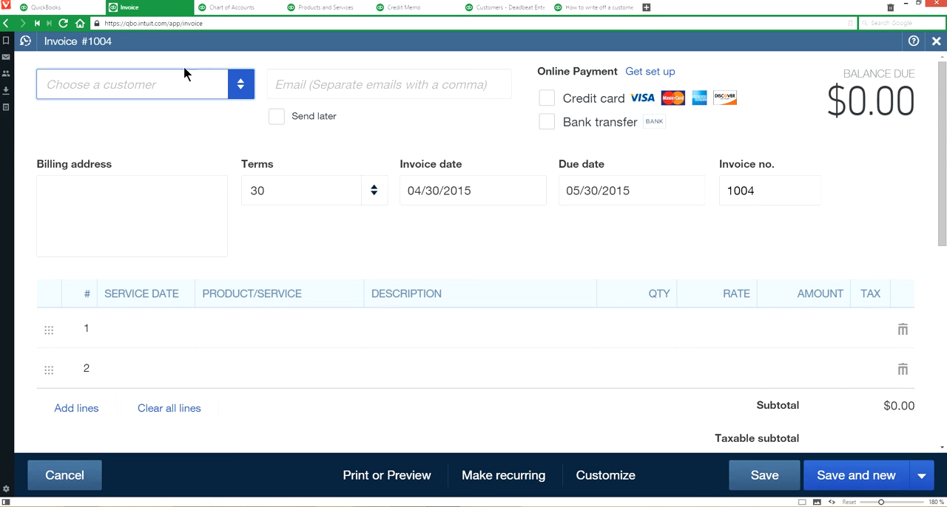
{"action": "mouse_move", "coordinate": [194, 70]}
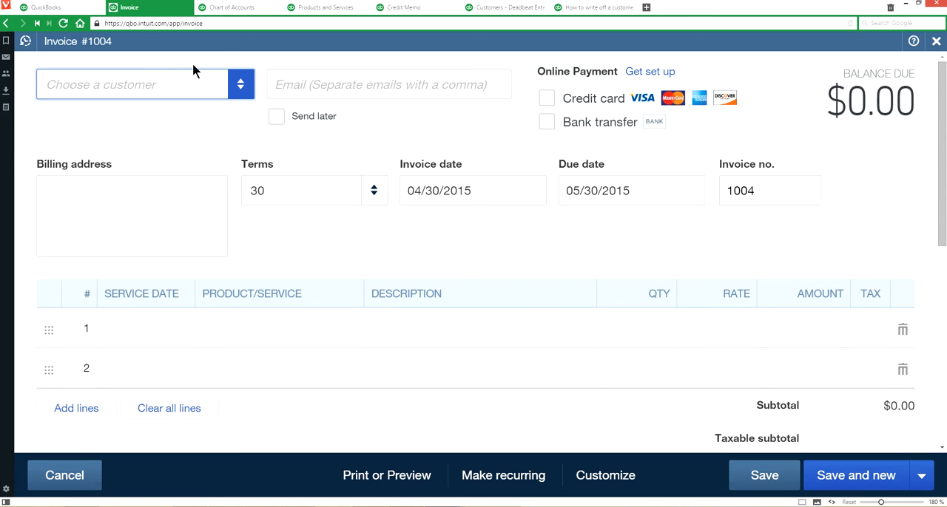
{"action": "mouse_move", "coordinate": [163, 121]}
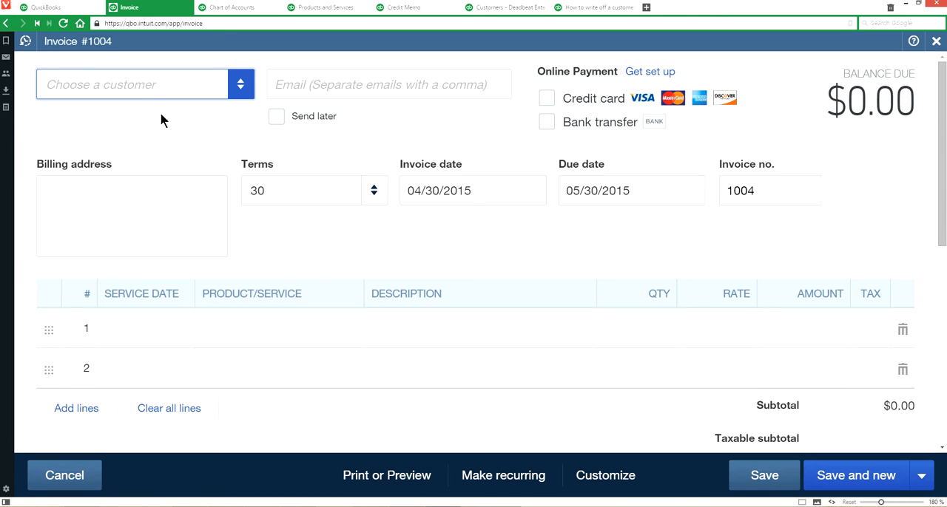
{"action": "type", "text": "DEA"}
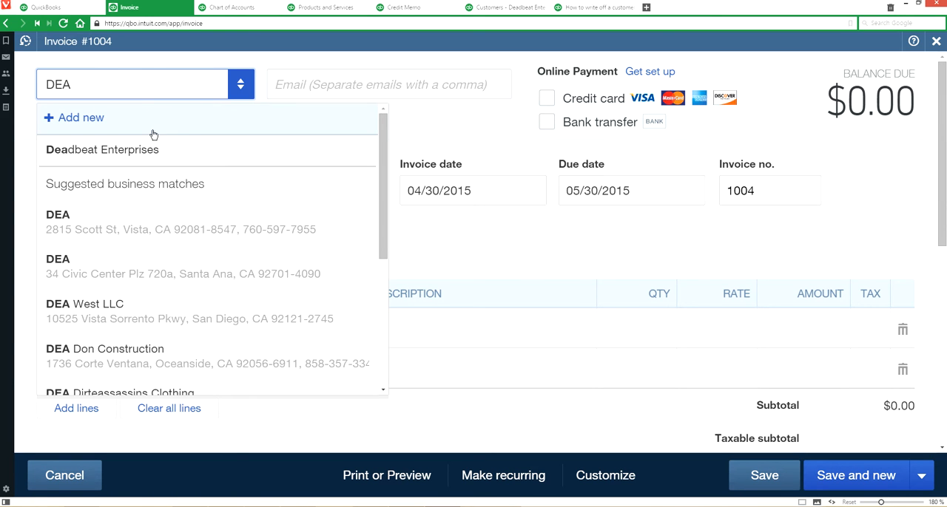
{"action": "left_click", "coordinate": [102, 149]}
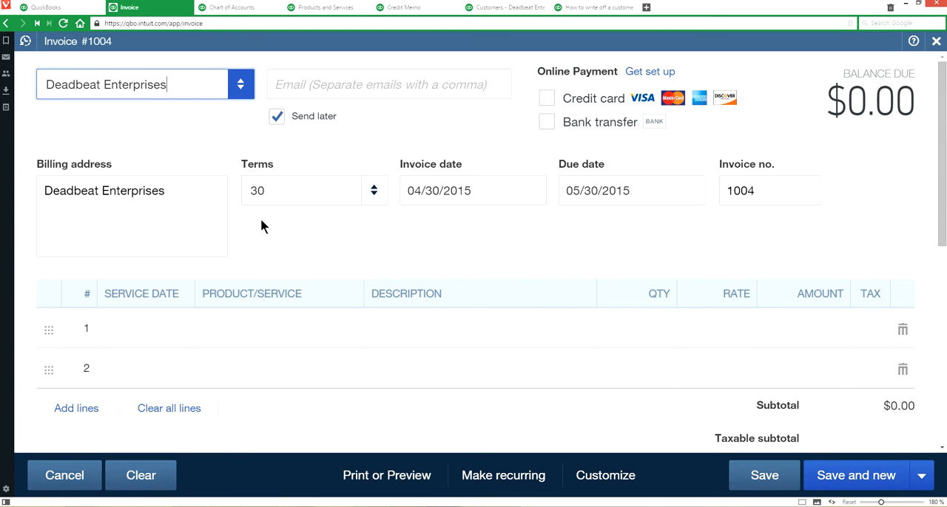
{"action": "left_click", "coordinate": [276, 116]}
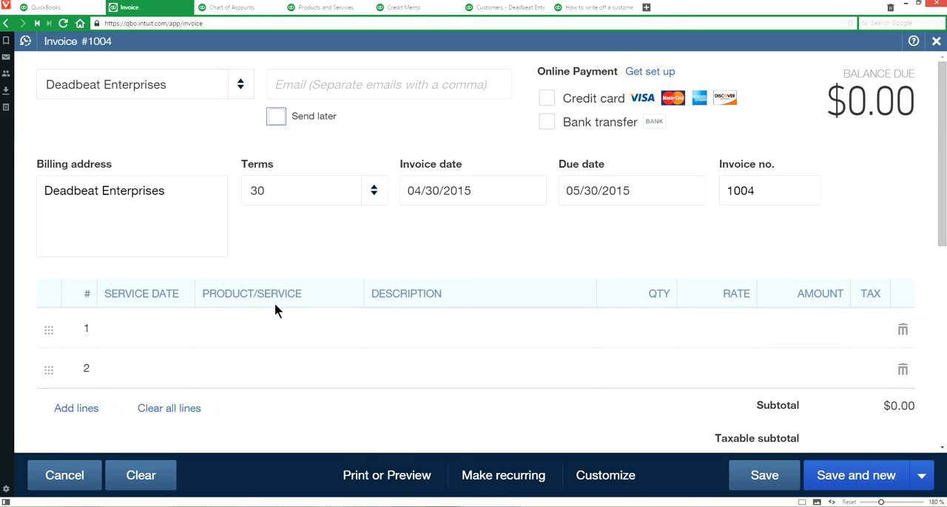
{"action": "left_click", "coordinate": [473, 191]}
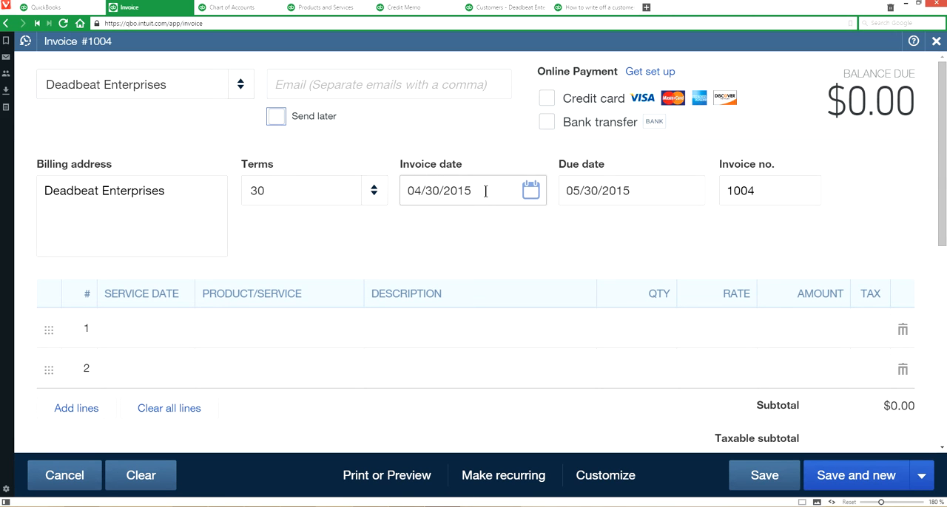
{"action": "mouse_move", "coordinate": [651, 226]}
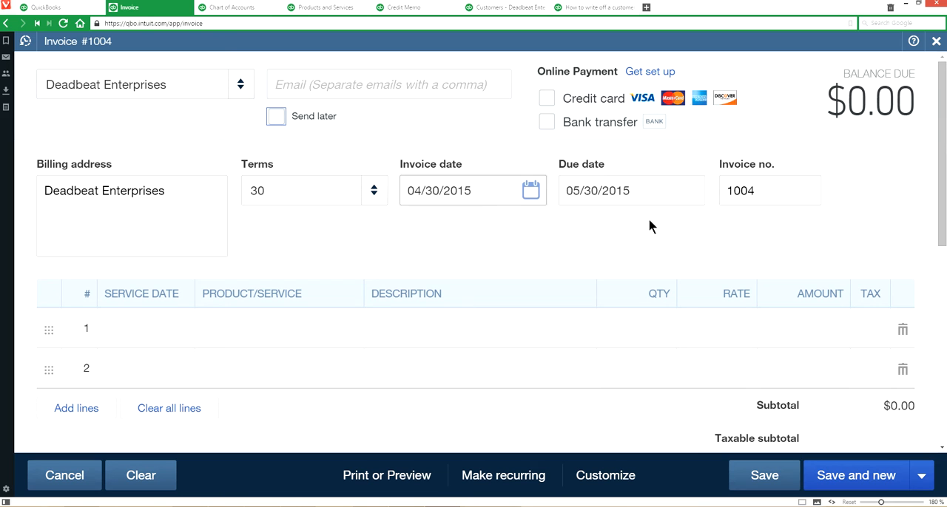
{"action": "mouse_move", "coordinate": [406, 348]}
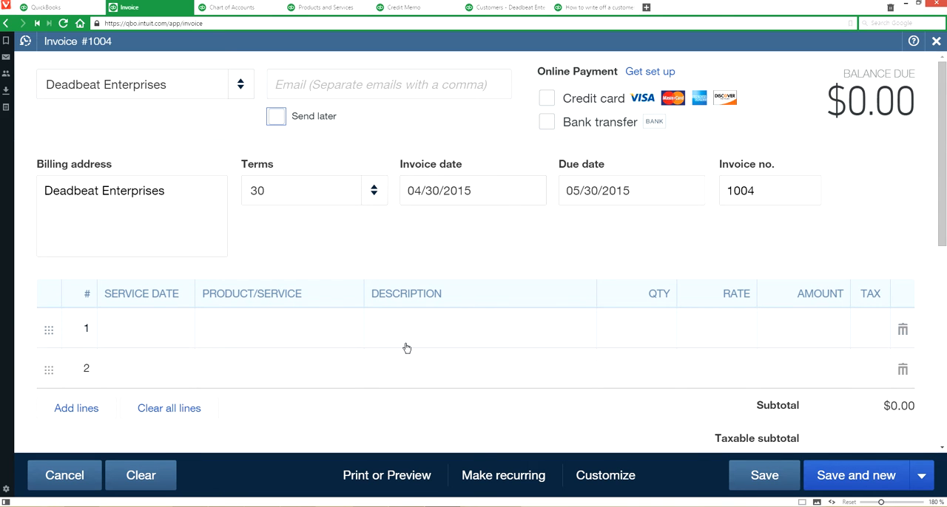
Step: Add a Maintenance line at a rate of $1,000
{"action": "left_click", "coordinate": [267, 328]}
{"action": "type", "text": "Ma"}
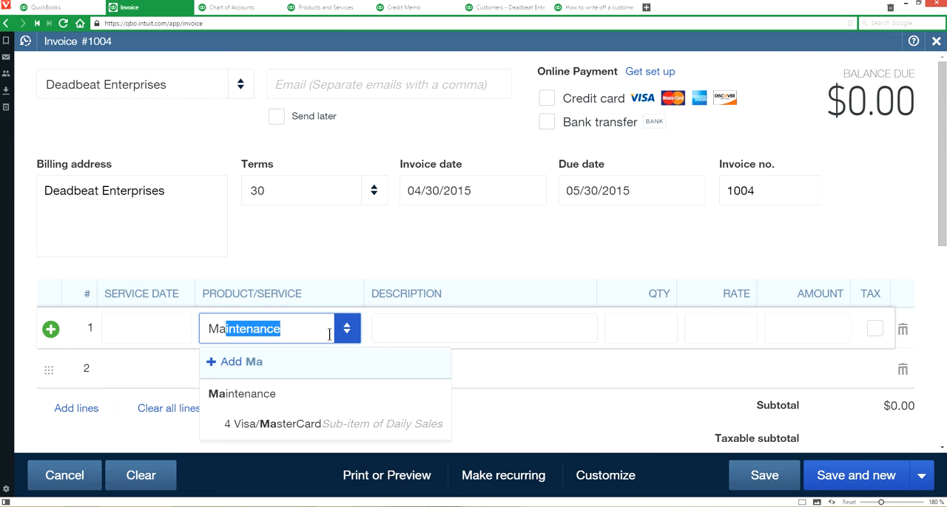
{"action": "left_click", "coordinate": [241, 393]}
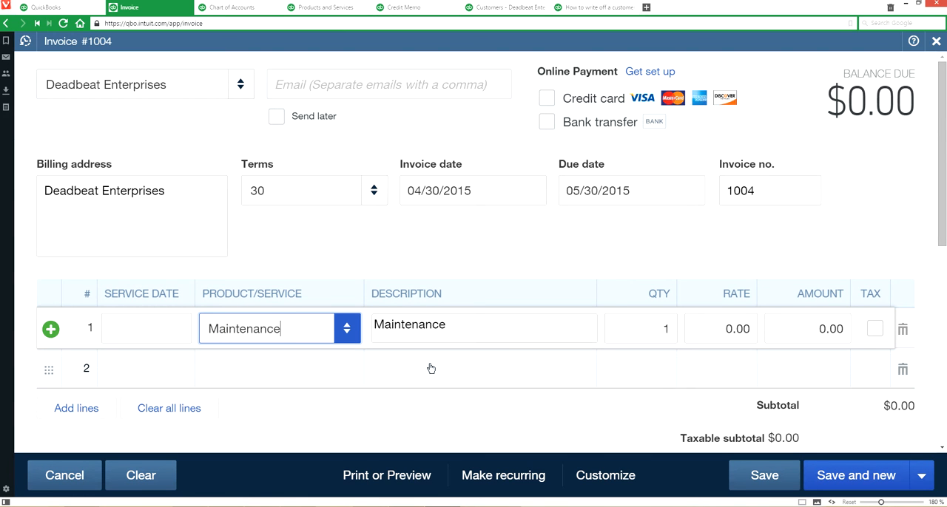
{"action": "left_click", "coordinate": [719, 328]}
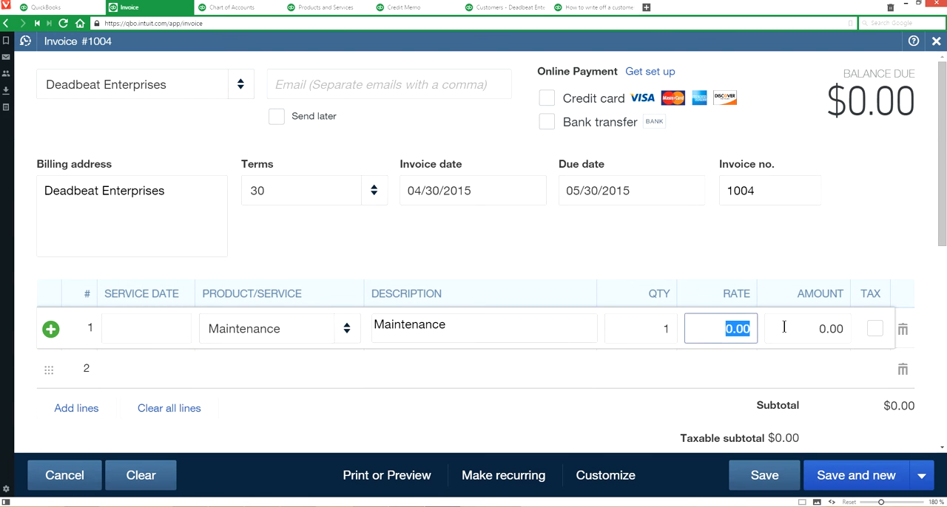
{"action": "type", "text": "10000"}
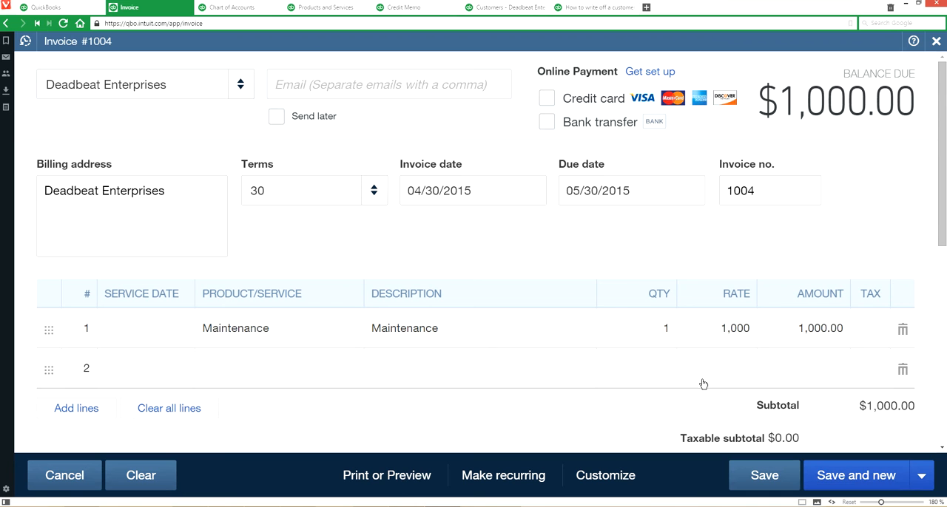
Step: Save invoice 1004 and view Deadbeat Enterprises' page showing the $1,000 open balance
{"action": "left_click", "coordinate": [763, 476]}
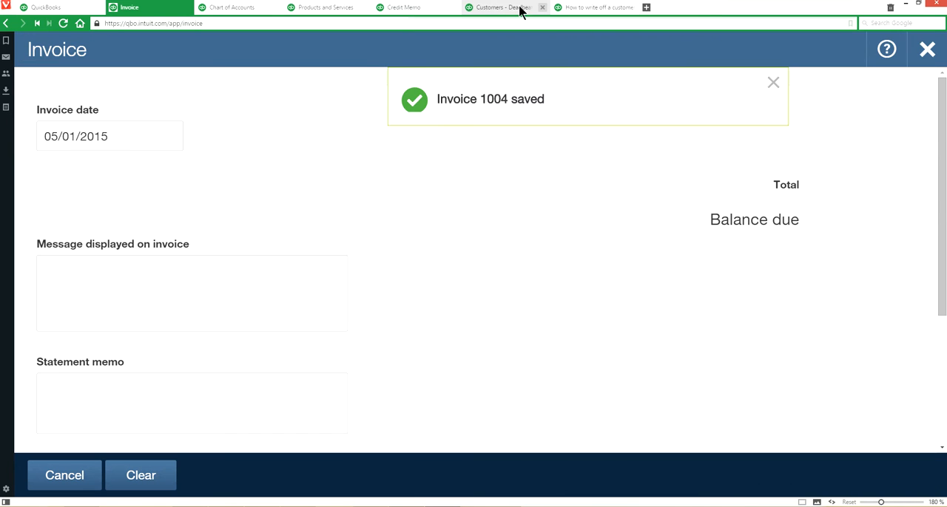
{"action": "left_click", "coordinate": [503, 8]}
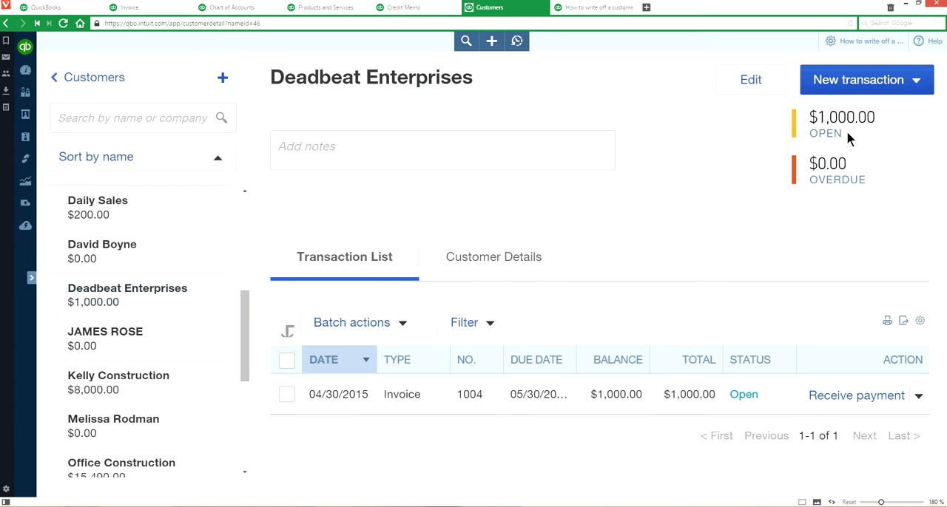
{"action": "mouse_move", "coordinate": [932, 115]}
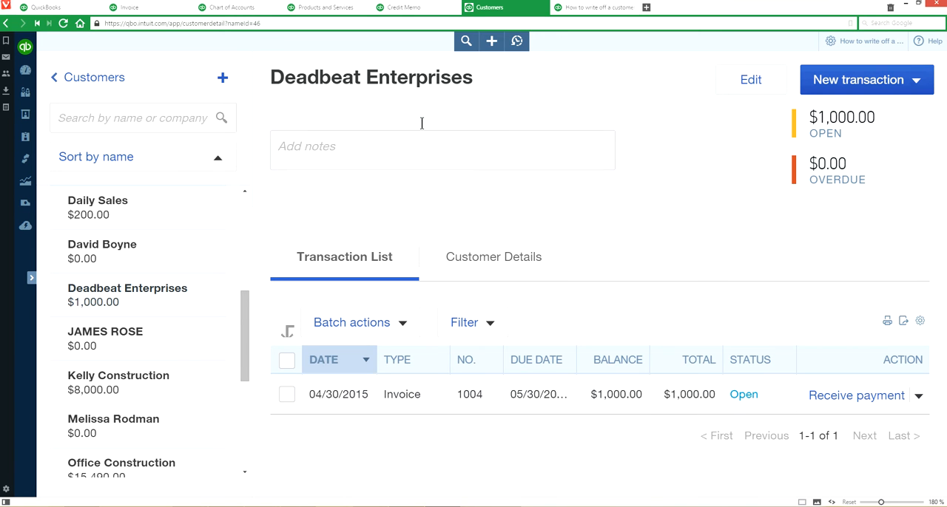
{"action": "mouse_move", "coordinate": [237, 7]}
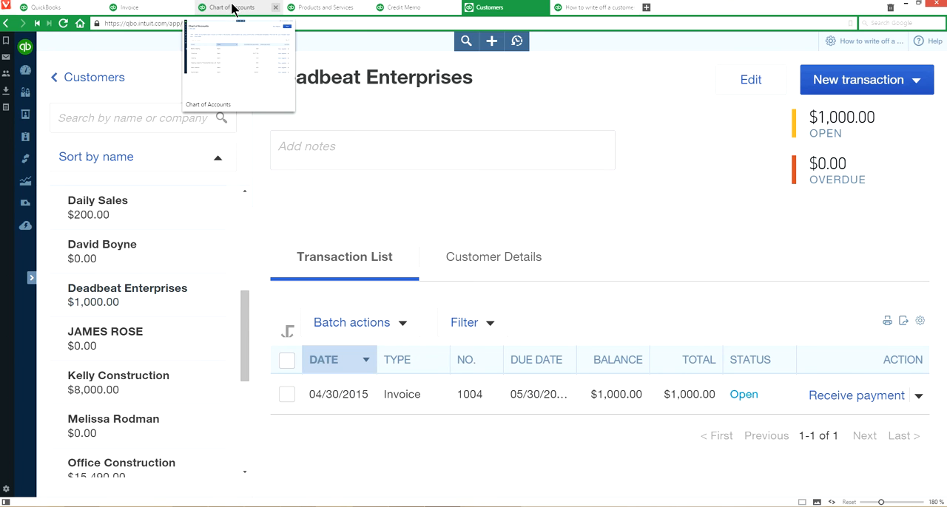
Step: Open the Chart of Accounts and browse the account list
{"action": "left_click", "coordinate": [237, 7]}
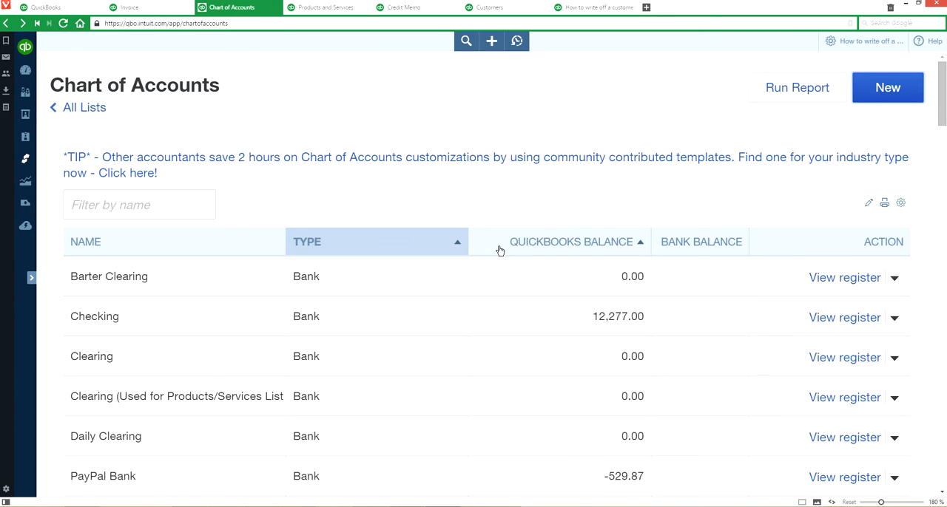
{"action": "mouse_move", "coordinate": [508, 320]}
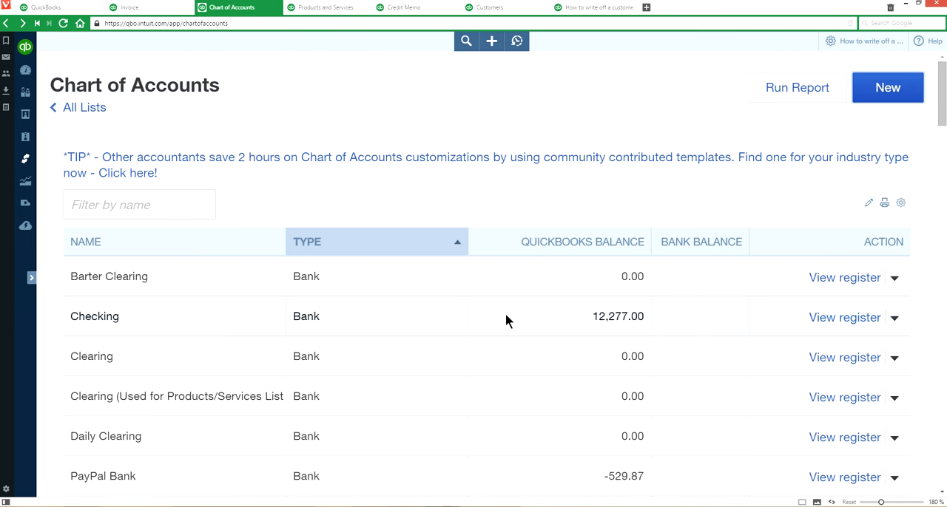
{"action": "scroll", "scroll_direction": "down", "scroll_amount": 3}
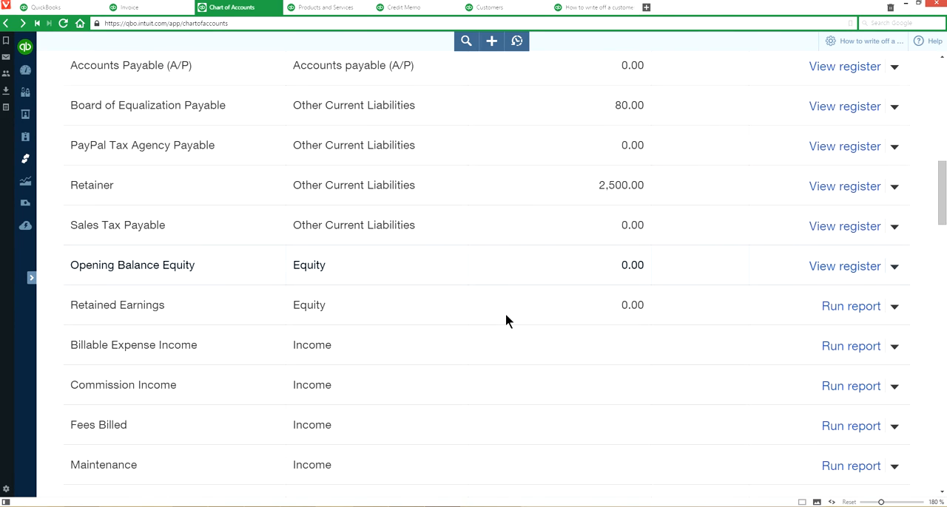
{"action": "scroll", "scroll_direction": "down", "scroll_amount": 3}
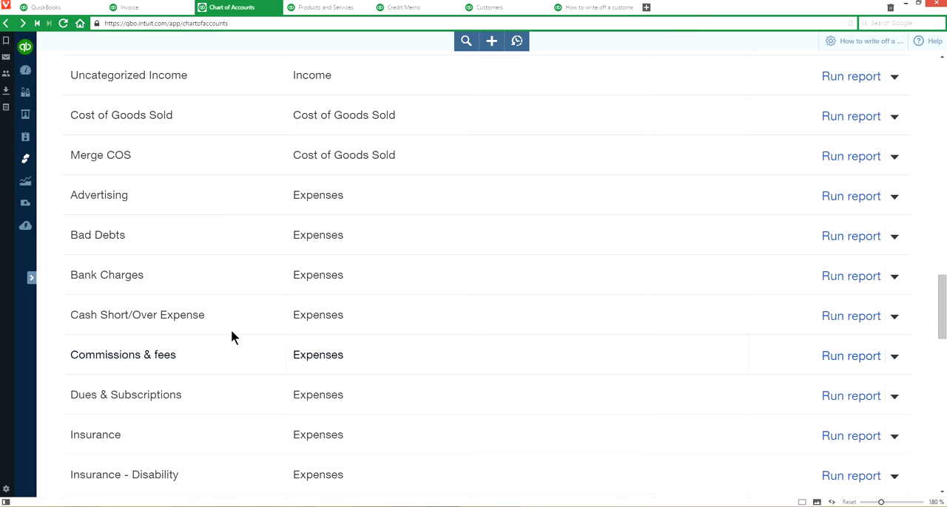
{"action": "mouse_move", "coordinate": [631, 250]}
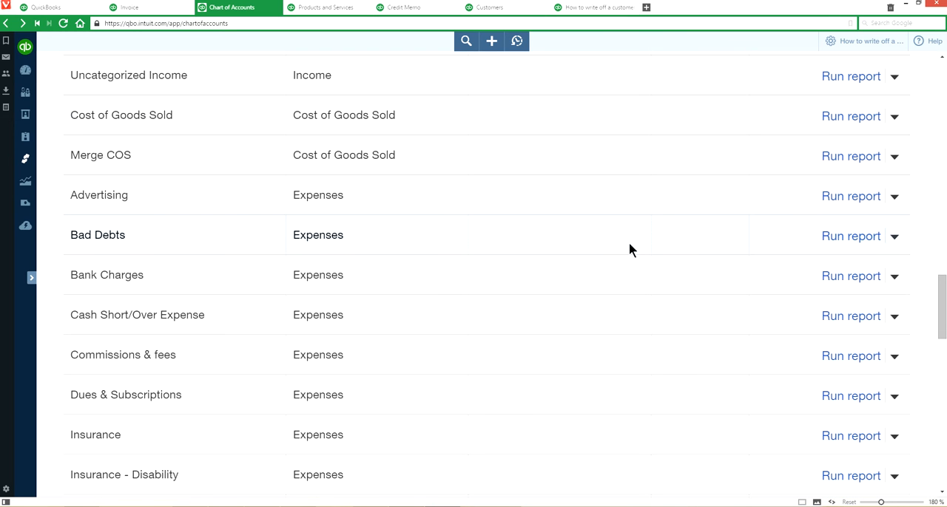
{"action": "scroll", "scroll_direction": "up", "scroll_amount": 3}
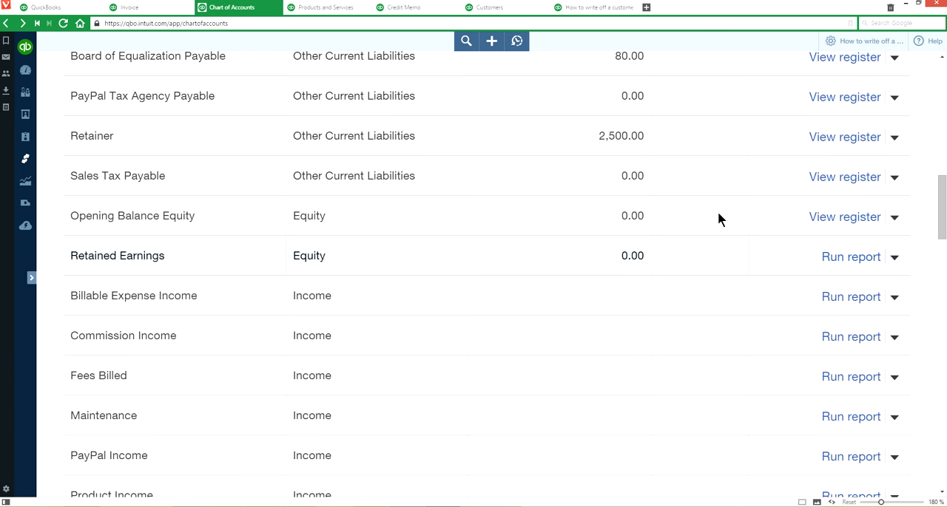
{"action": "scroll", "scroll_direction": "up", "scroll_amount": 3}
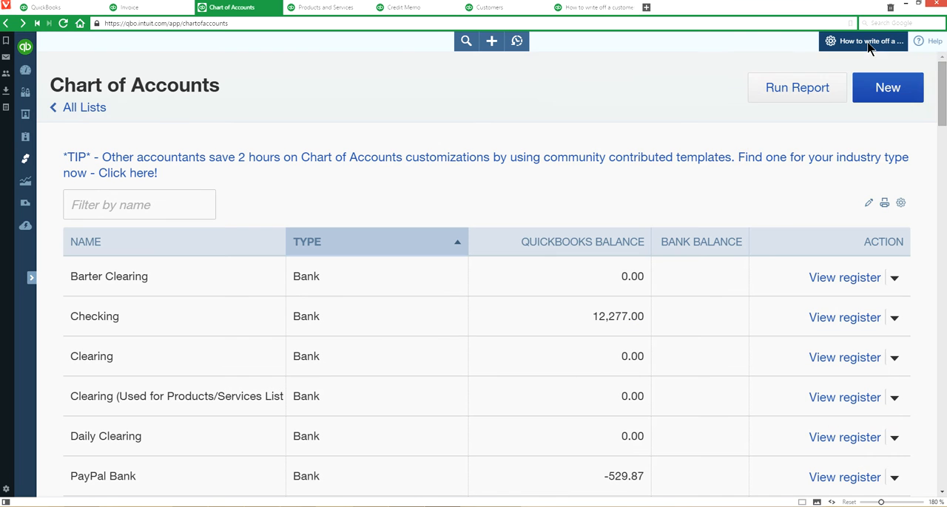
{"action": "left_click", "coordinate": [830, 41]}
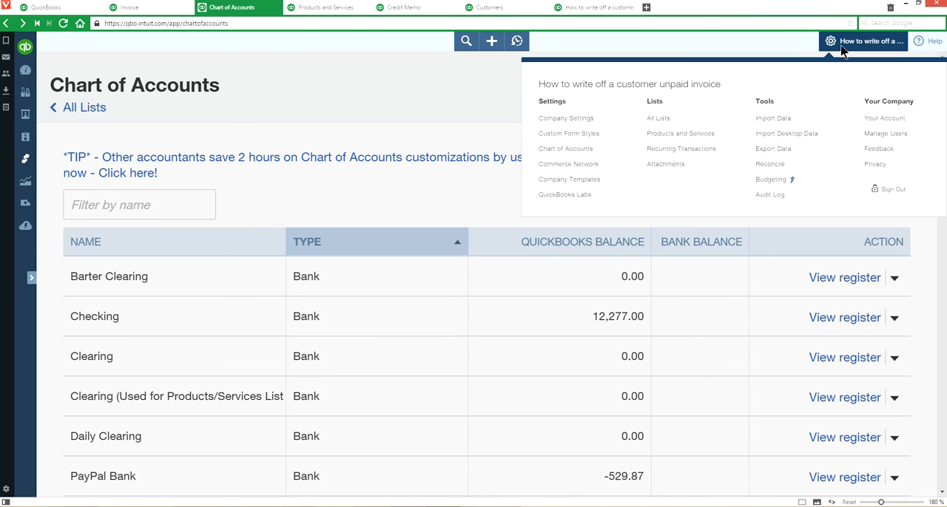
{"action": "mouse_move", "coordinate": [569, 133]}
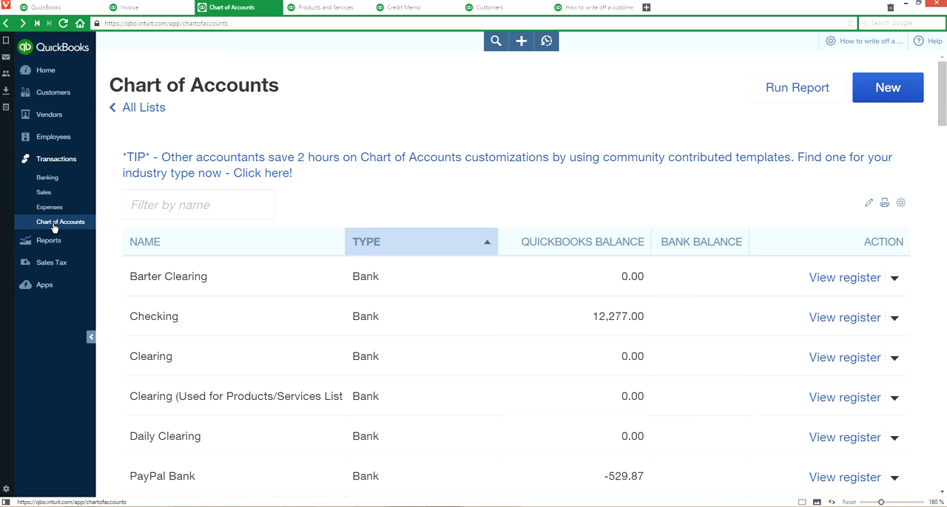
{"action": "mouse_move", "coordinate": [111, 258]}
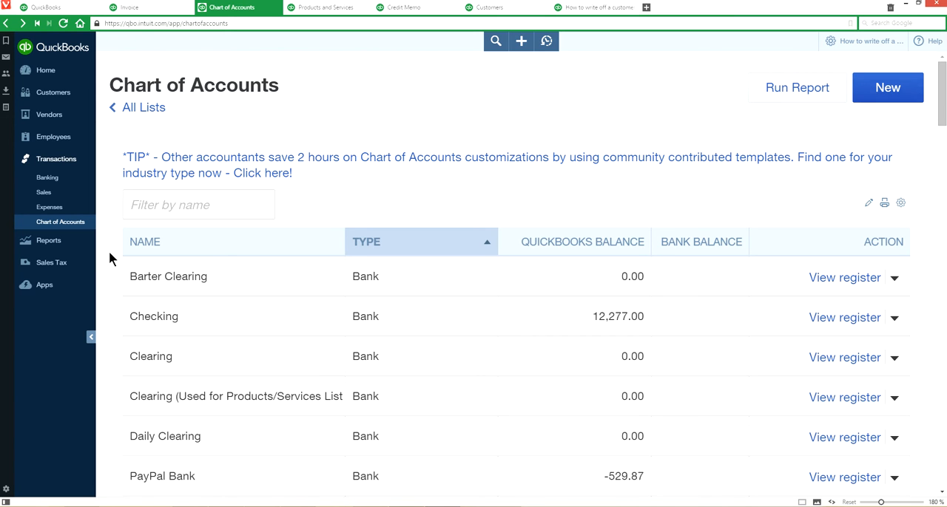
Step: Scroll to the Bad Debts account and show its Edit and Delete actions
{"action": "left_click", "coordinate": [91, 337]}
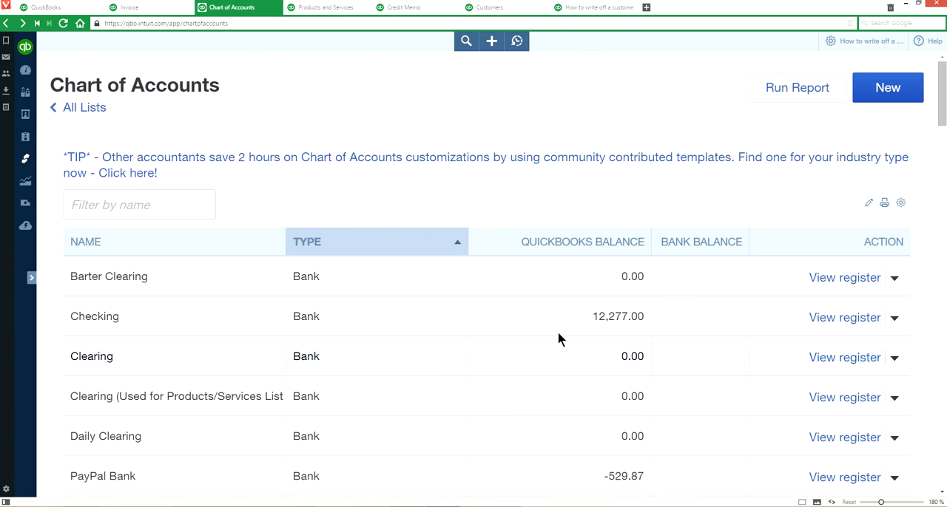
{"action": "scroll", "scroll_direction": "down", "scroll_amount": 3}
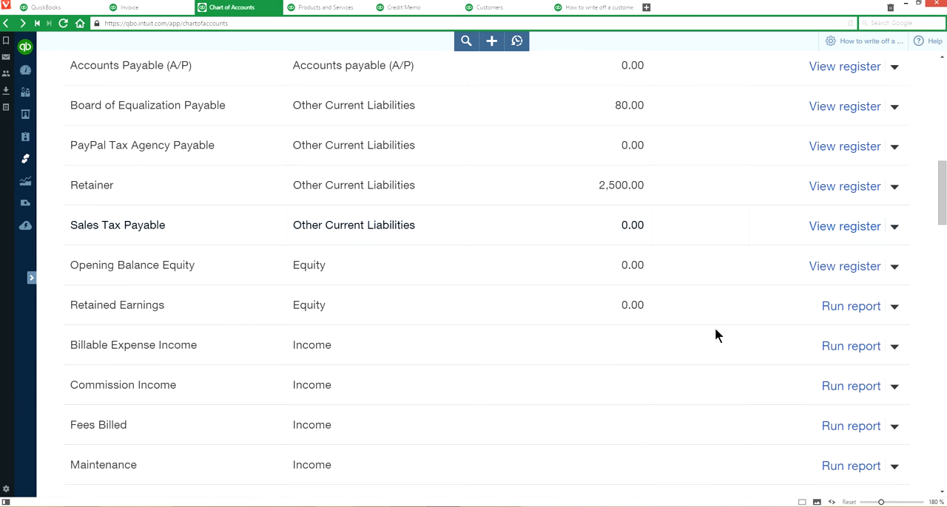
{"action": "scroll", "scroll_direction": "down", "scroll_amount": 3}
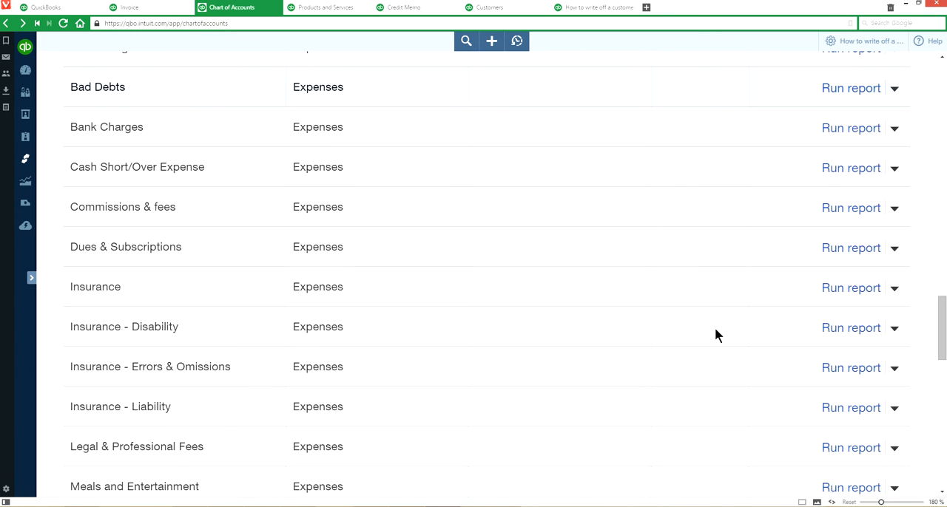
{"action": "scroll", "scroll_direction": "down", "scroll_amount": 3}
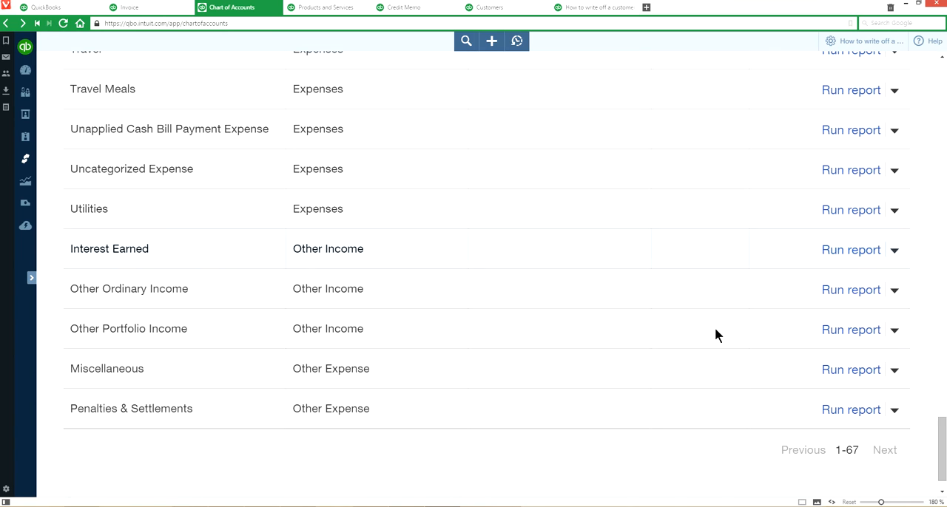
{"action": "scroll", "scroll_direction": "up", "scroll_amount": 3}
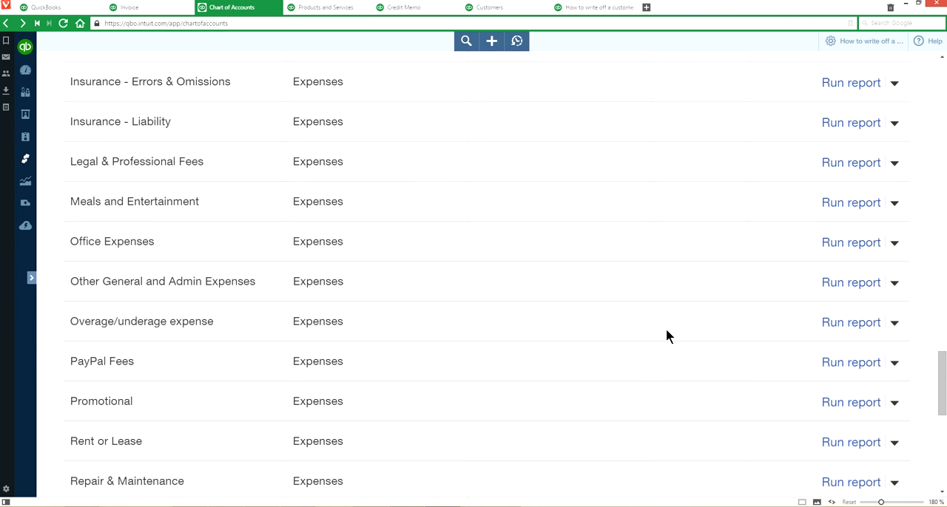
{"action": "scroll", "scroll_direction": "up", "scroll_amount": 3}
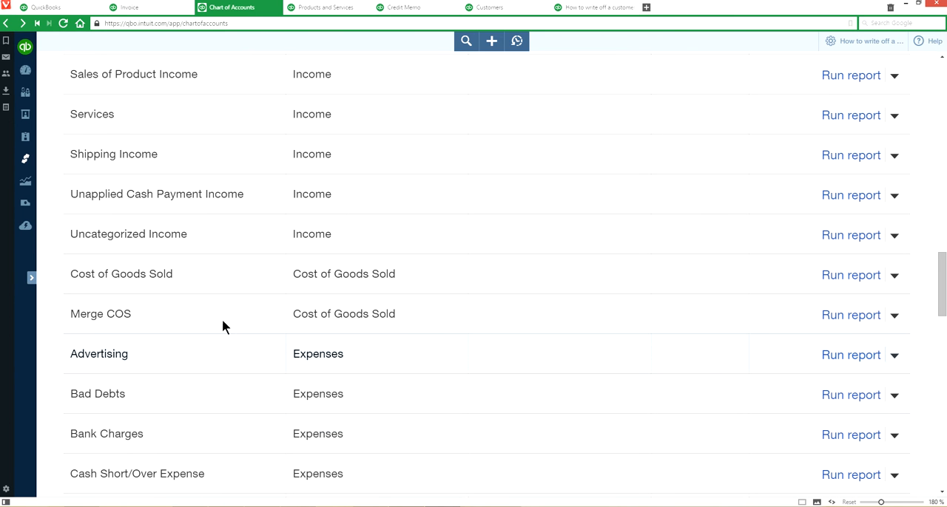
{"action": "left_click", "coordinate": [894, 394]}
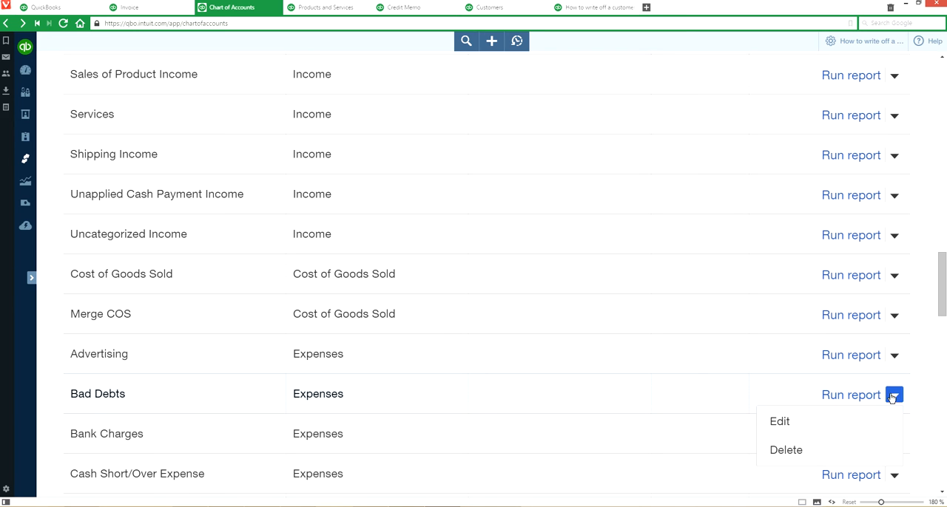
Step: Save the Bad Debts account with Expenses type, Bad Debts detail, description 'Bad Debts Expense'
{"action": "left_click", "coordinate": [779, 421]}
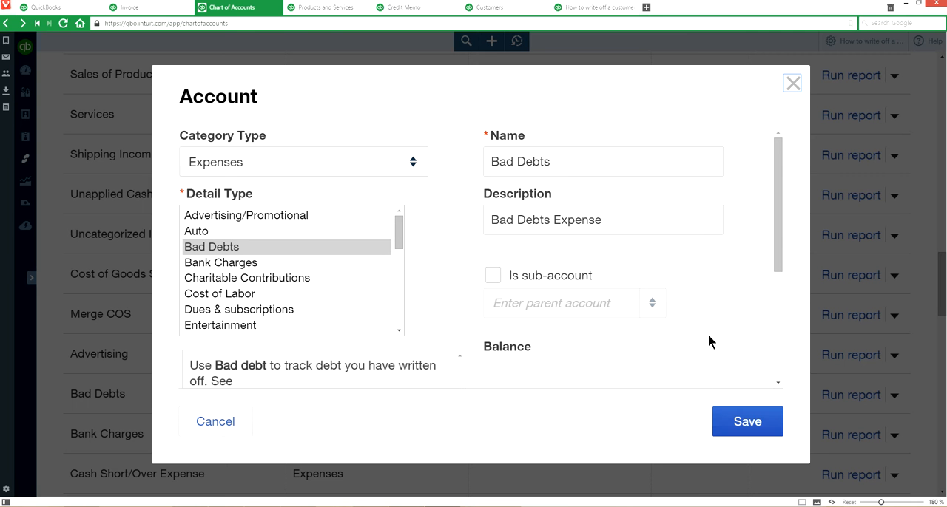
{"action": "mouse_move", "coordinate": [249, 140]}
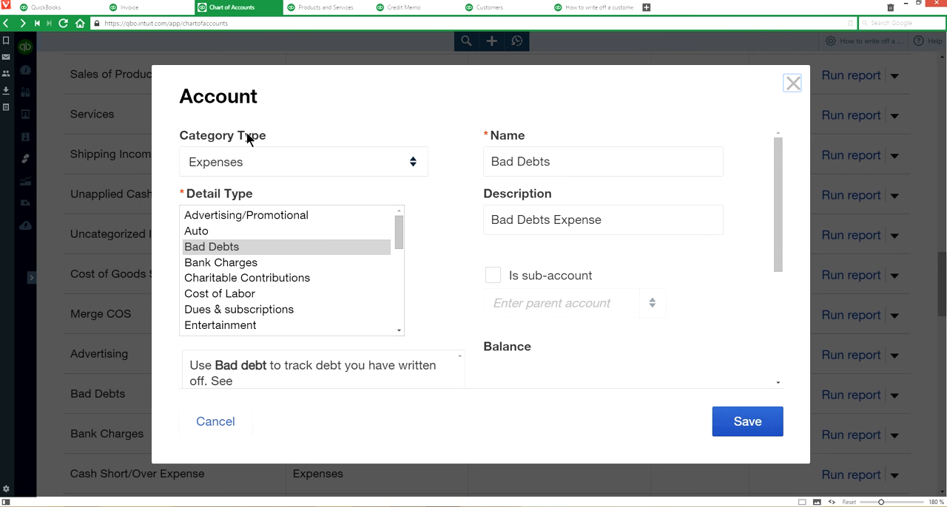
{"action": "mouse_move", "coordinate": [383, 155]}
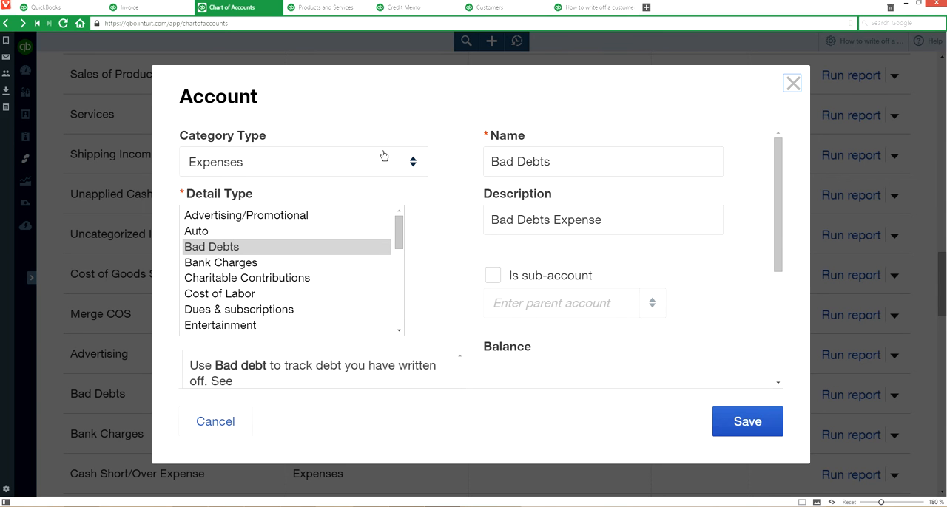
{"action": "left_click", "coordinate": [302, 162]}
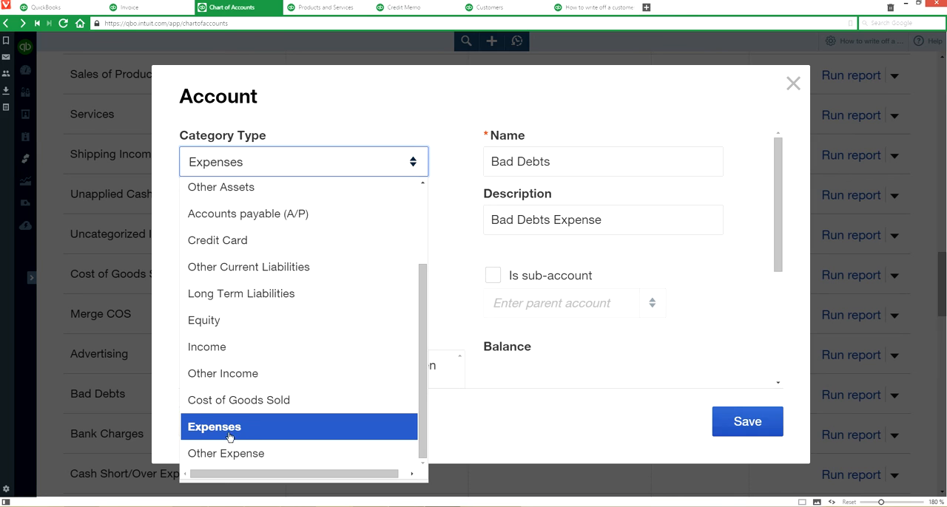
{"action": "scroll", "scroll_direction": "up", "scroll_amount": 3}
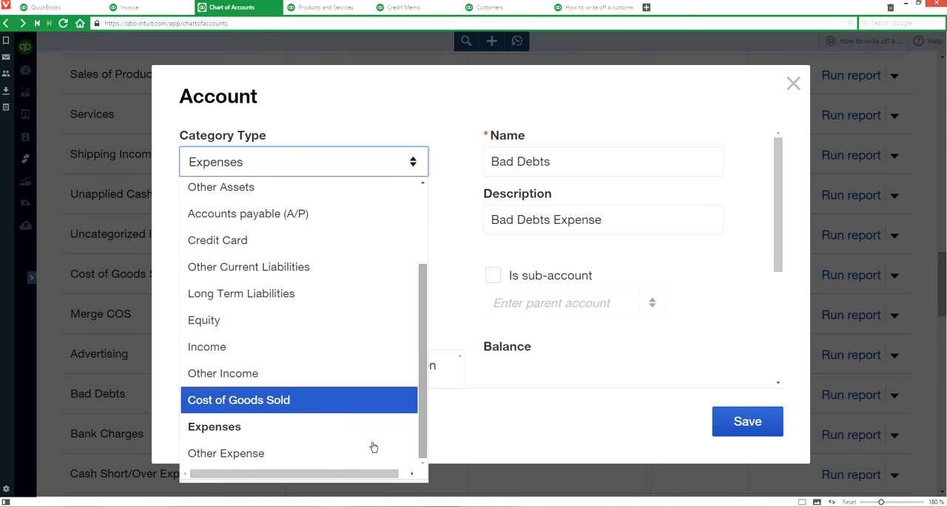
{"action": "left_click", "coordinate": [214, 427]}
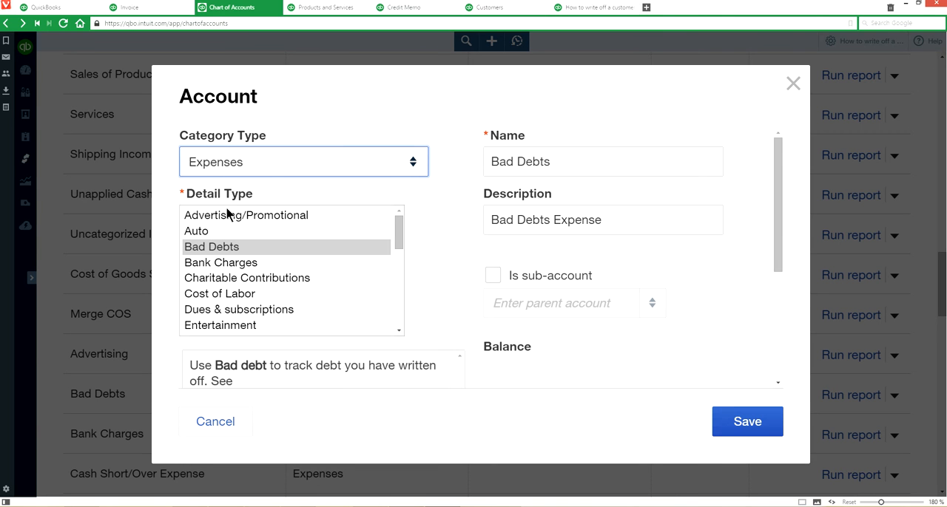
{"action": "mouse_move", "coordinate": [229, 251]}
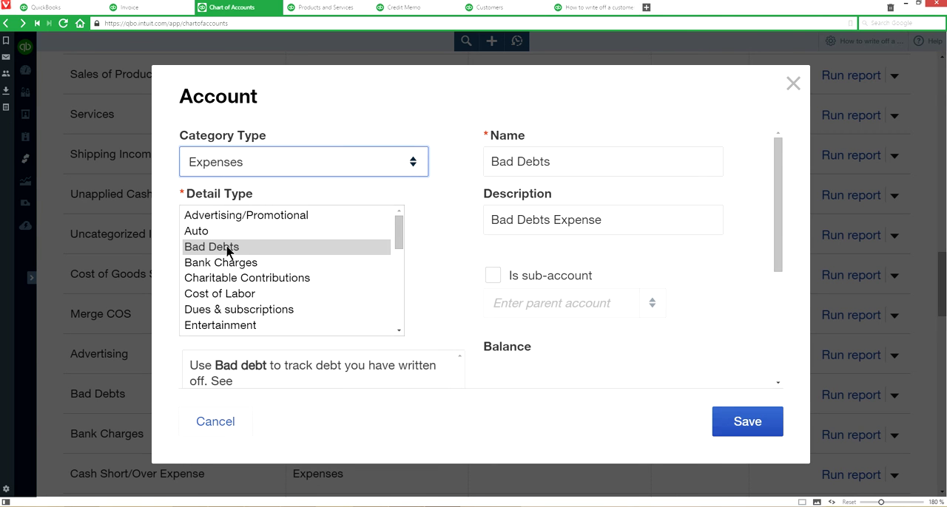
{"action": "left_click", "coordinate": [211, 247]}
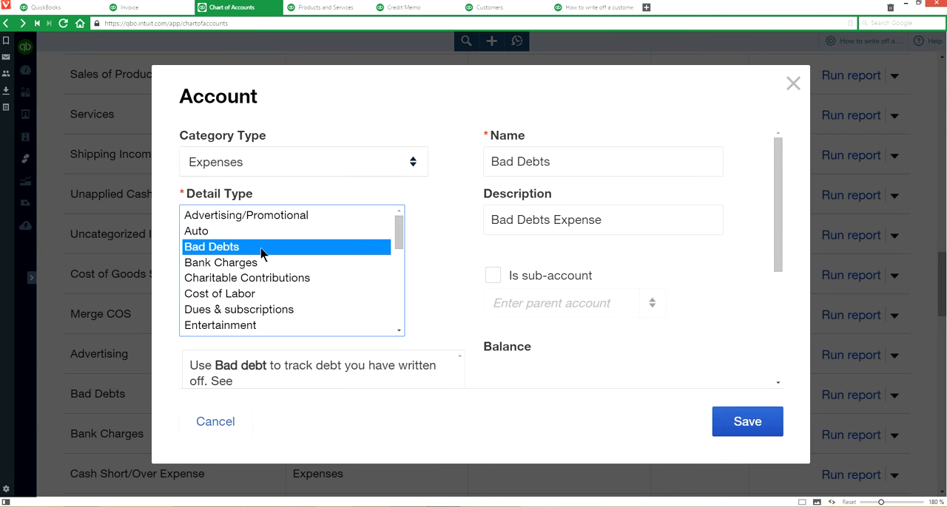
{"action": "left_click", "coordinate": [602, 161]}
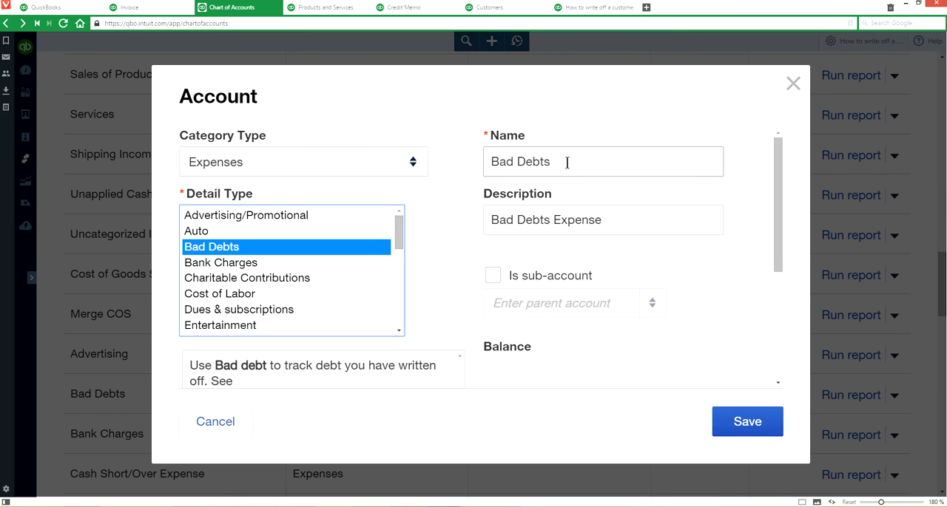
{"action": "left_click", "coordinate": [602, 220]}
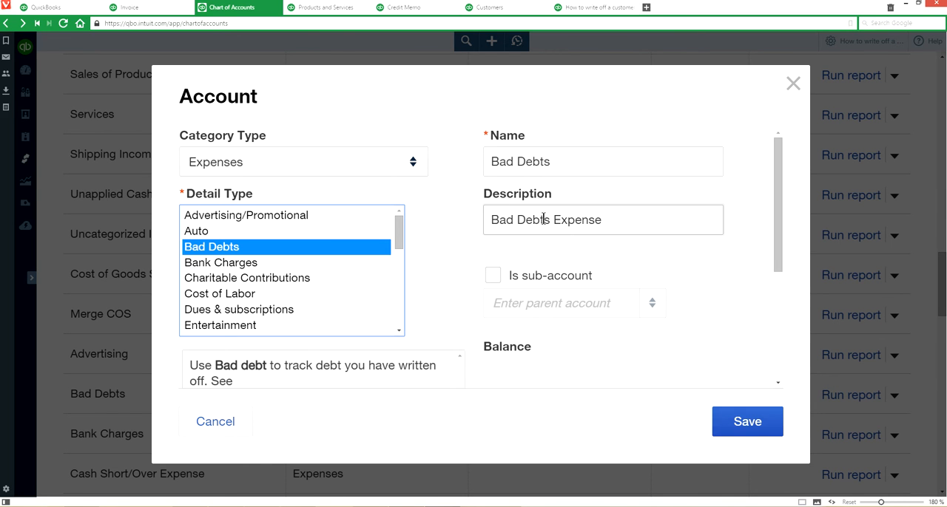
{"action": "left_click", "coordinate": [746, 421]}
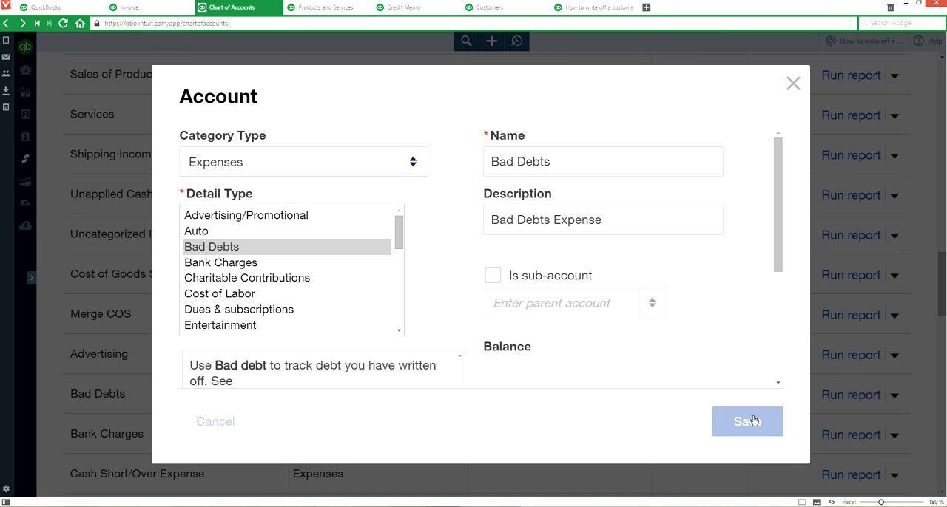
{"action": "left_click", "coordinate": [747, 421]}
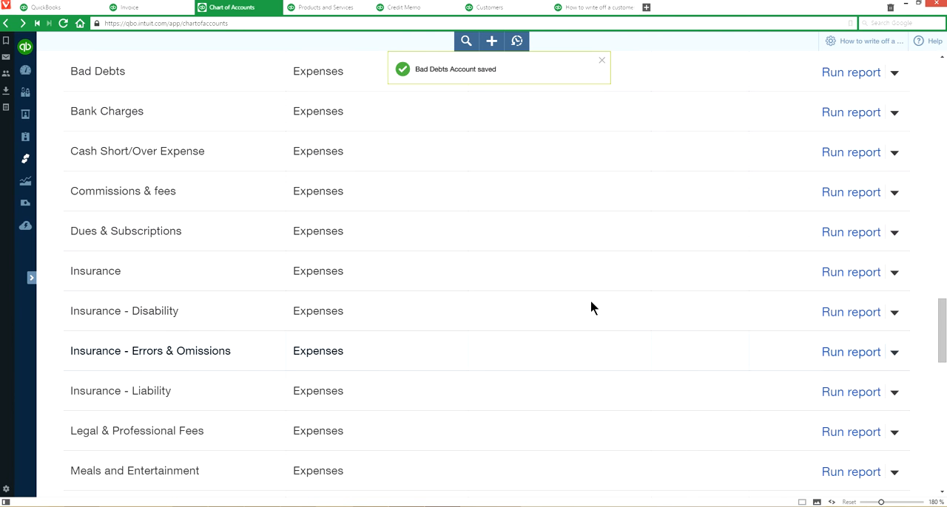
Step: Switch to the Products and Services list to find the Bad Debts item
{"action": "scroll", "scroll_direction": "up", "scroll_amount": 3}
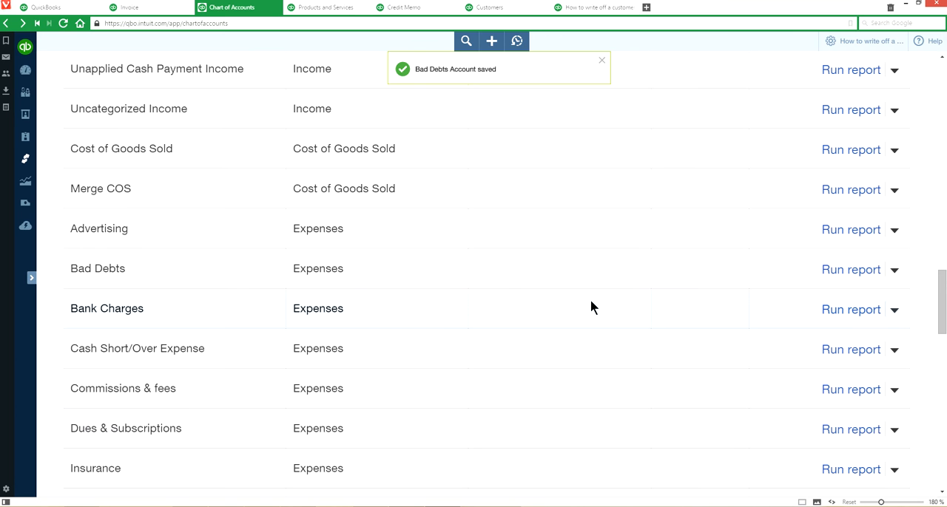
{"action": "left_click", "coordinate": [326, 8]}
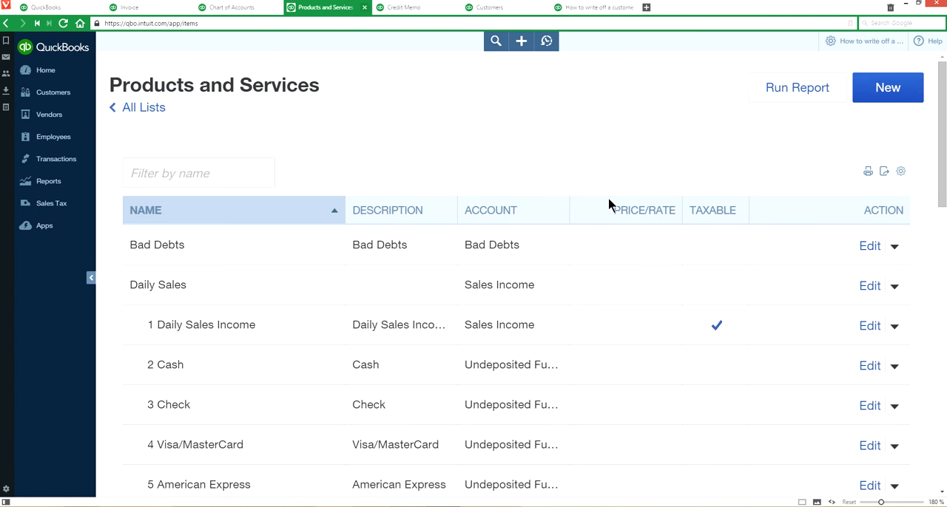
{"action": "mouse_move", "coordinate": [493, 80]}
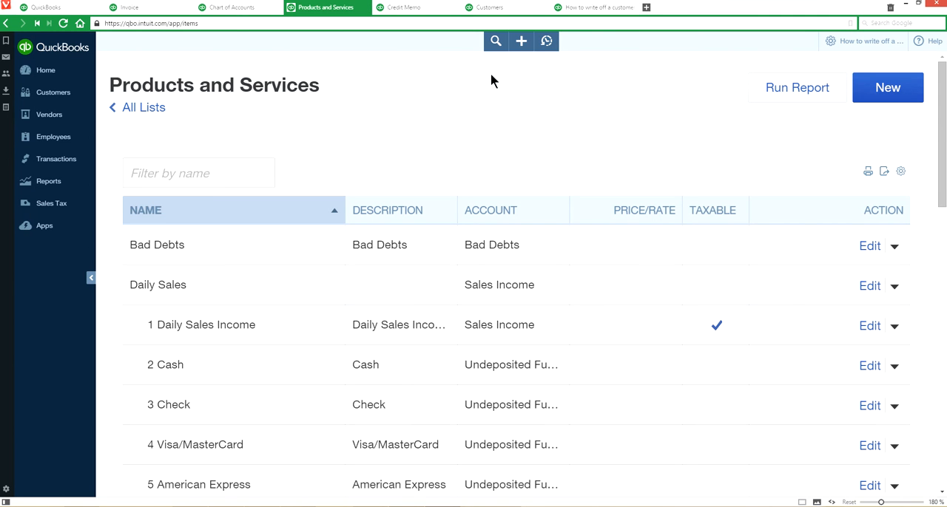
{"action": "left_click", "coordinate": [91, 278]}
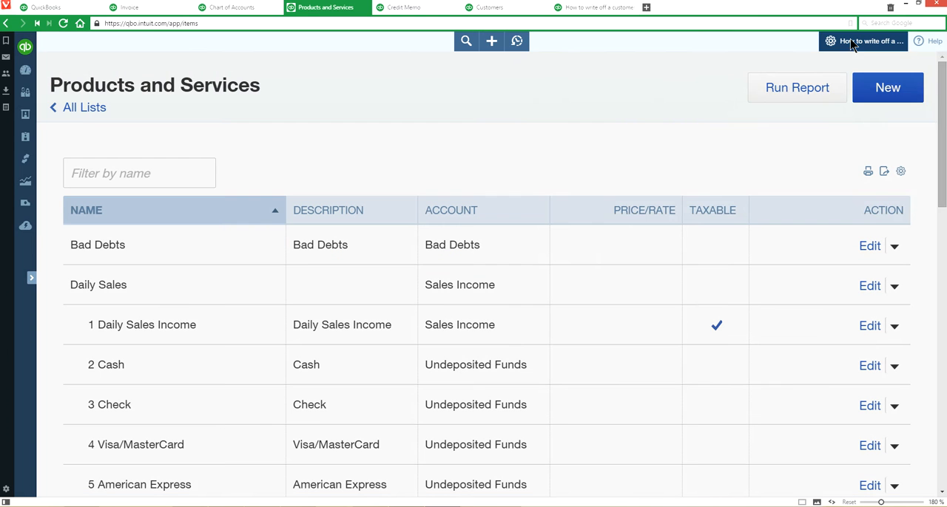
{"action": "left_click", "coordinate": [830, 41]}
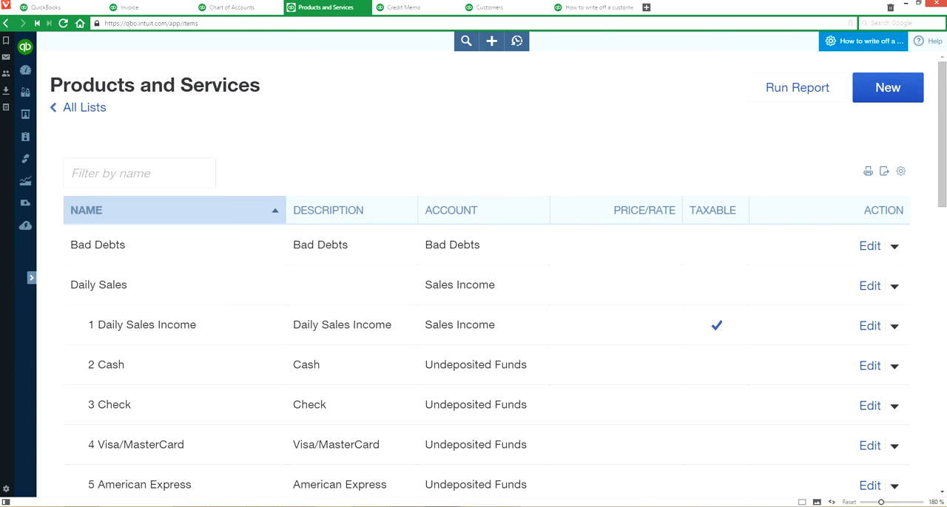
Step: Edit the Bad Debts item, set its account to Bad Debts (Expenses), and save
{"action": "left_click", "coordinate": [869, 246]}
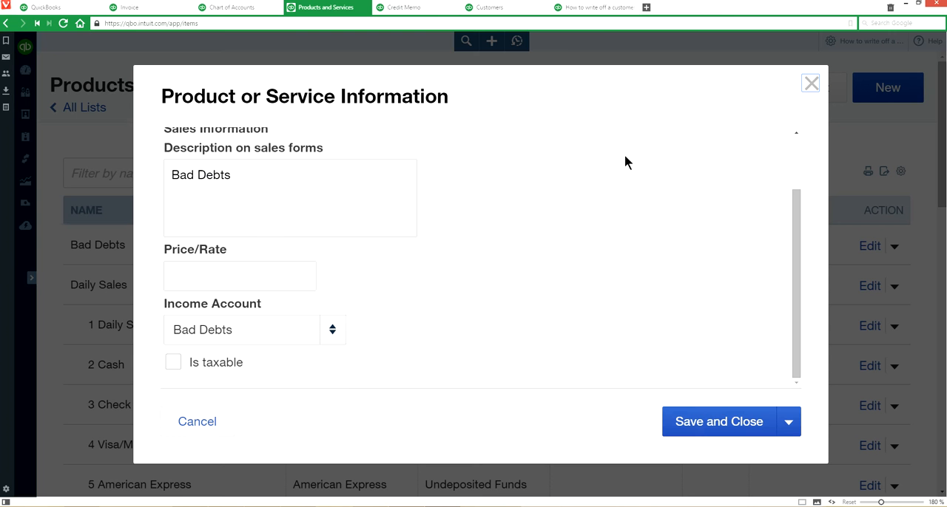
{"action": "mouse_move", "coordinate": [431, 112]}
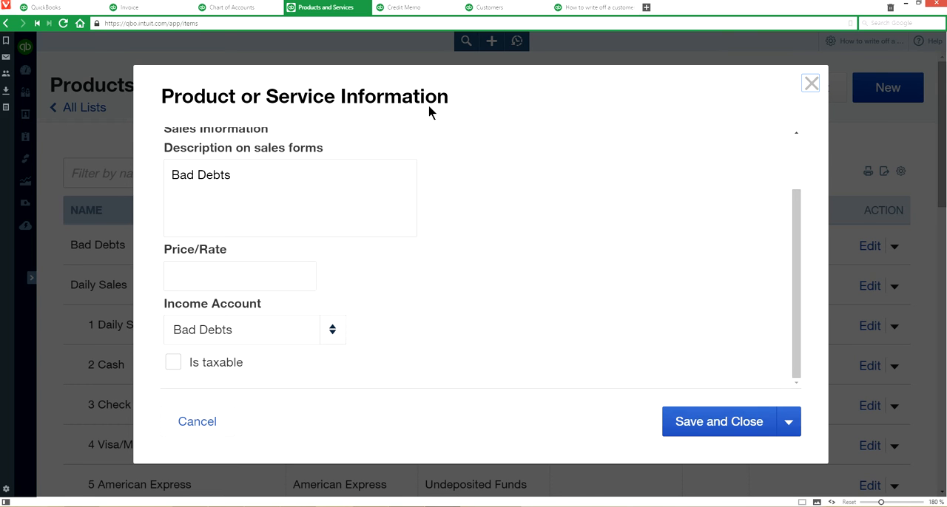
{"action": "scroll", "scroll_direction": "up", "scroll_amount": 3}
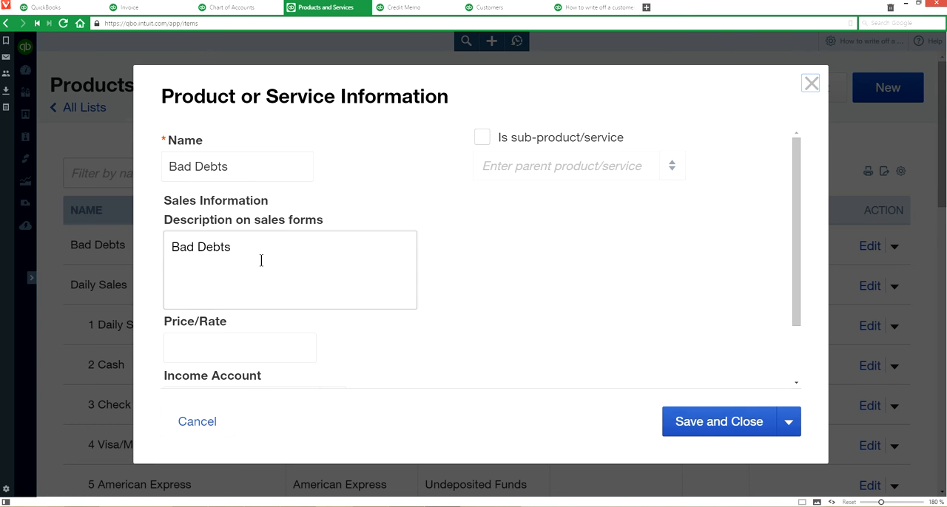
{"action": "scroll", "scroll_direction": "down", "scroll_amount": 3}
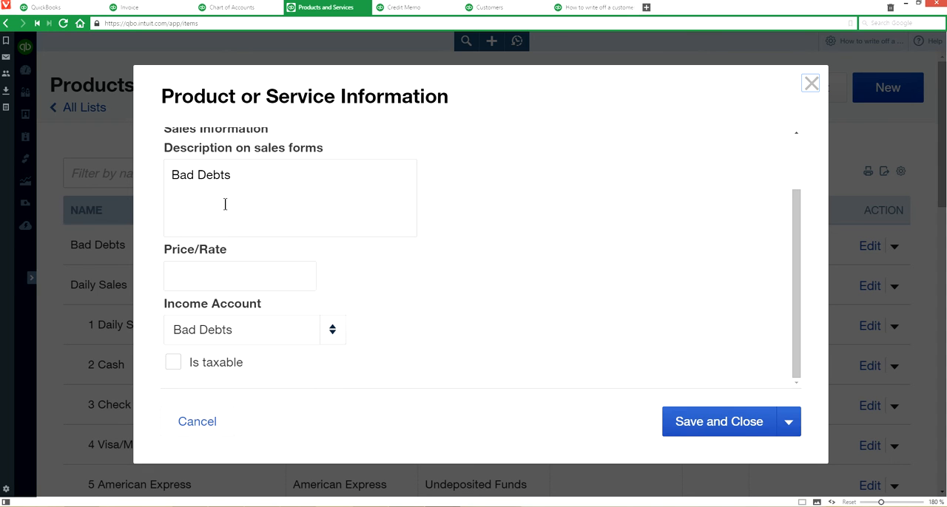
{"action": "mouse_move", "coordinate": [254, 180]}
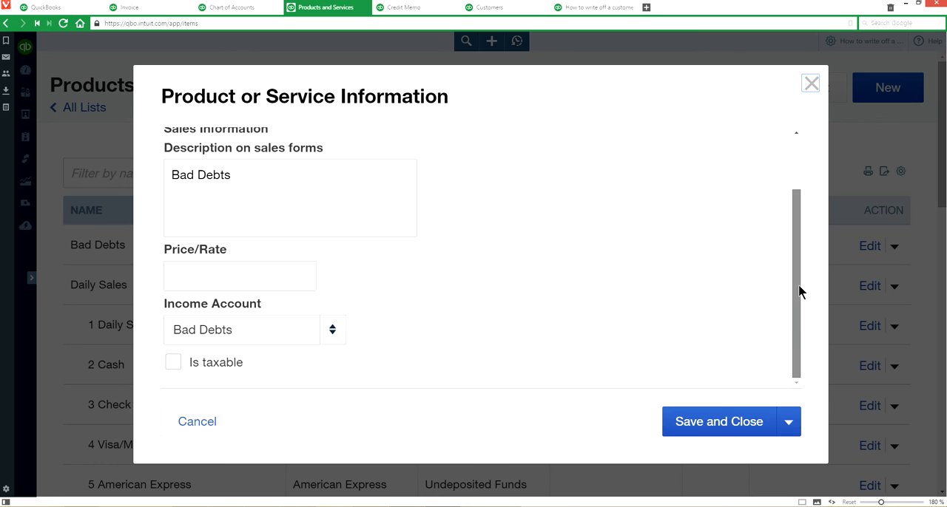
{"action": "mouse_move", "coordinate": [298, 211]}
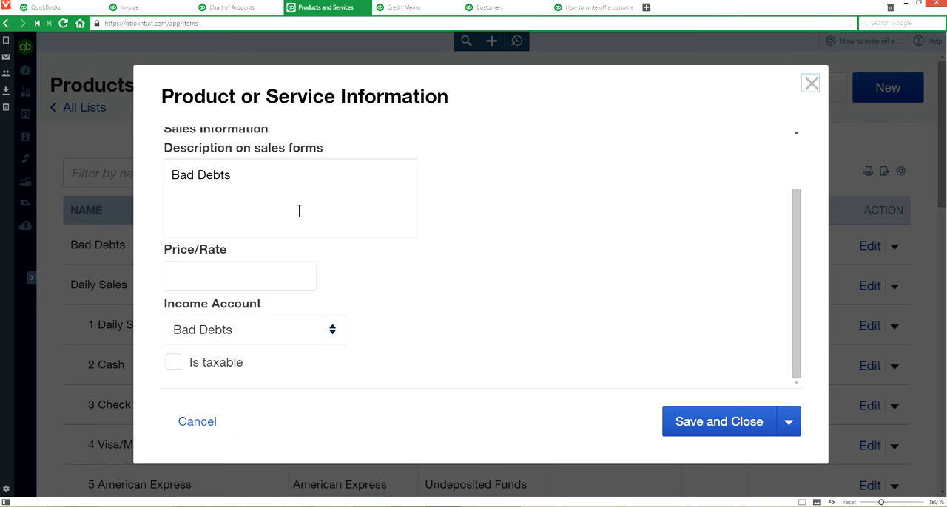
{"action": "left_click", "coordinate": [239, 275]}
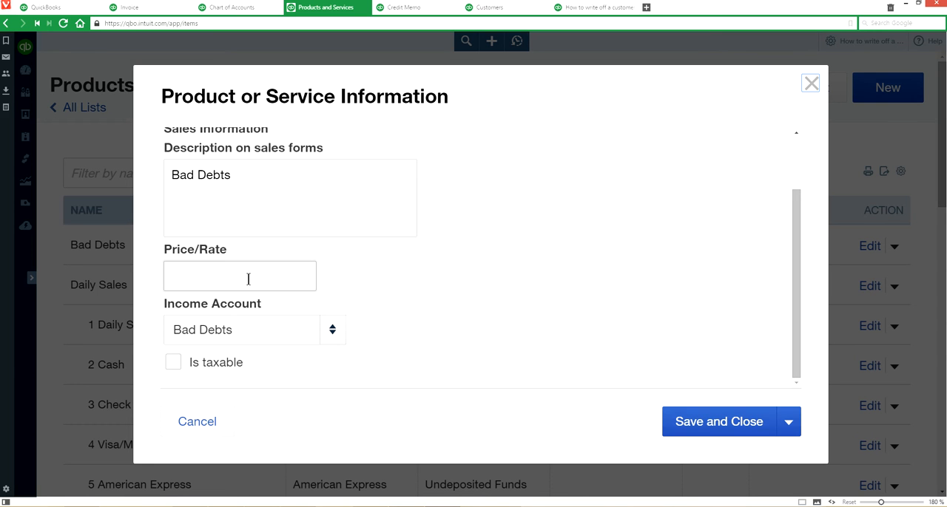
{"action": "mouse_move", "coordinate": [261, 310]}
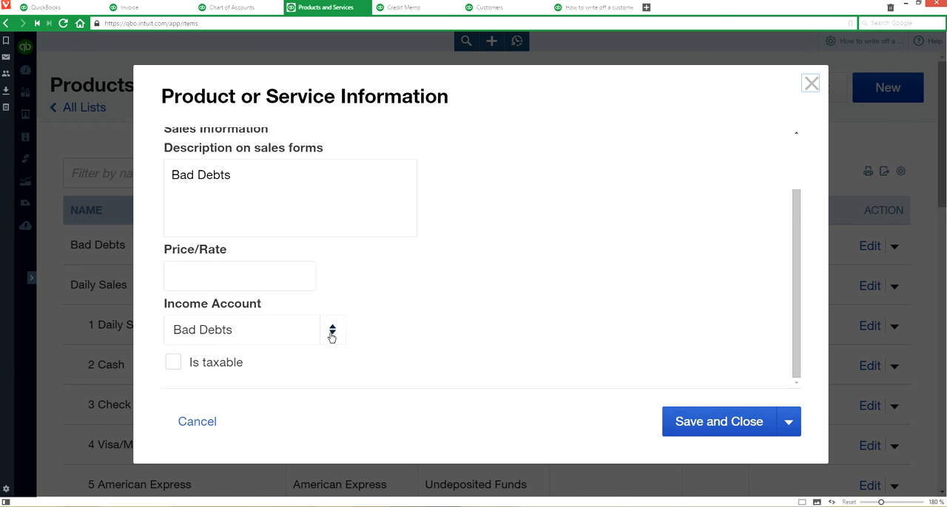
{"action": "mouse_move", "coordinate": [336, 332]}
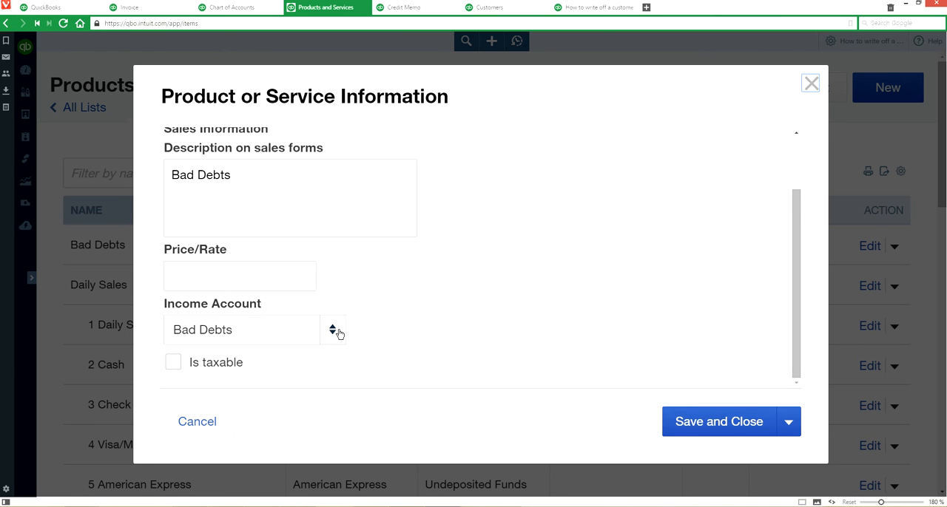
{"action": "left_click", "coordinate": [332, 330]}
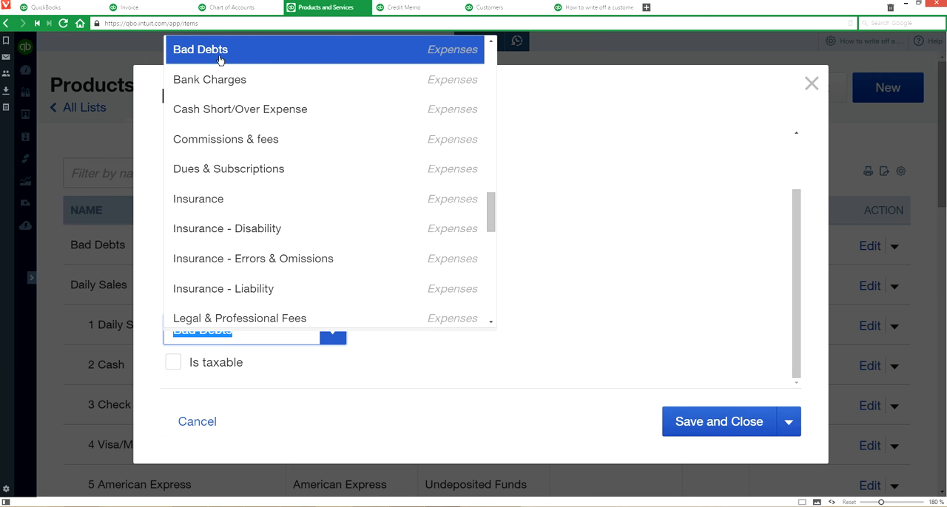
{"action": "mouse_move", "coordinate": [469, 65]}
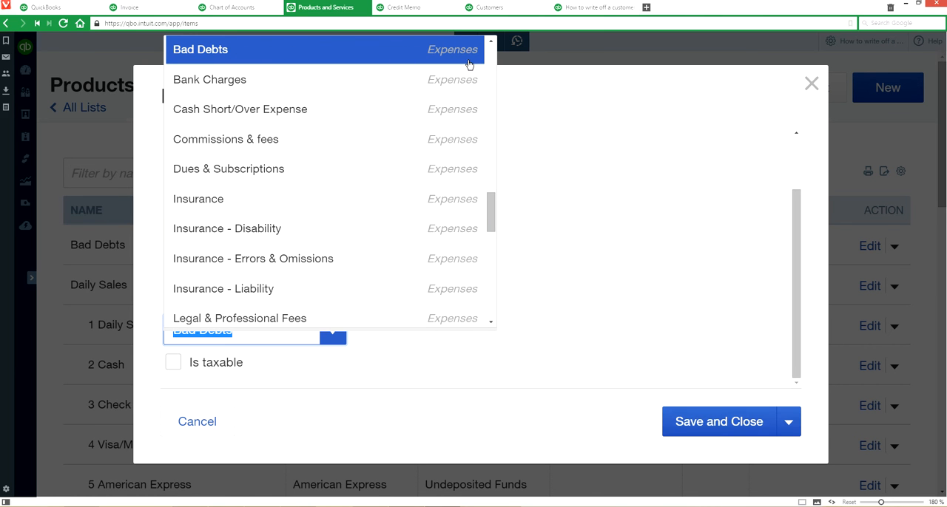
{"action": "left_click", "coordinate": [200, 50]}
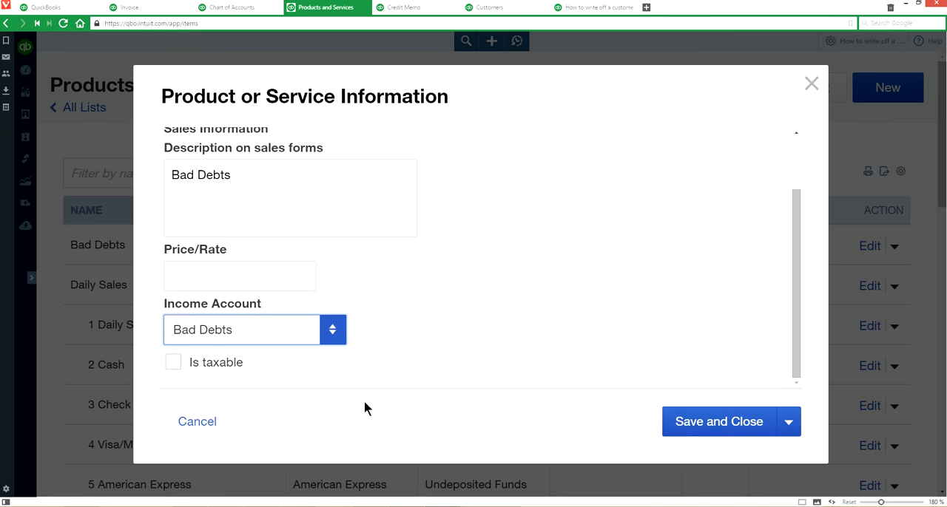
{"action": "left_click", "coordinate": [332, 329]}
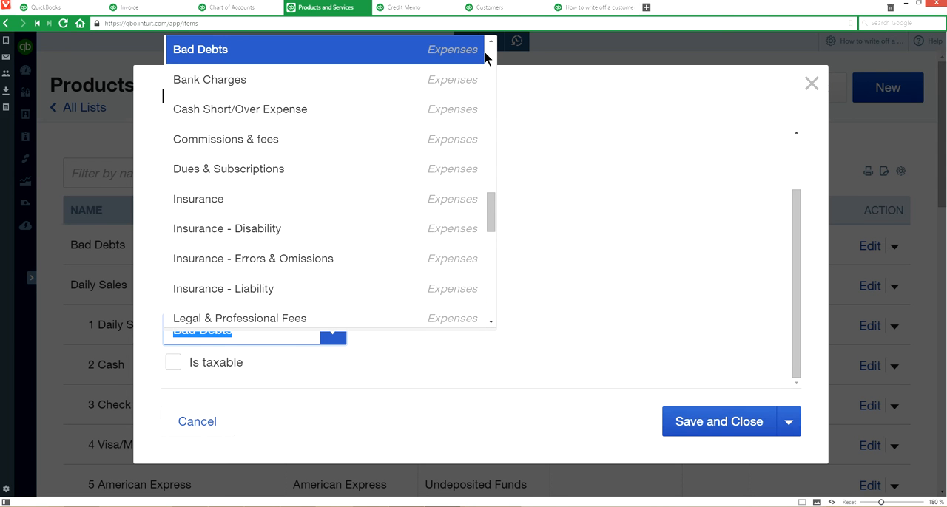
{"action": "scroll", "scroll_direction": "up", "scroll_amount": 3}
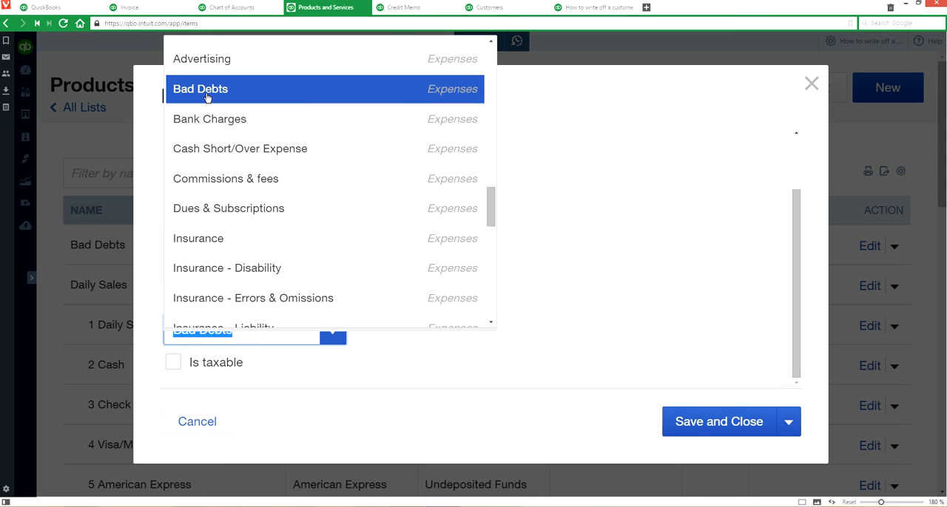
{"action": "left_click", "coordinate": [200, 89]}
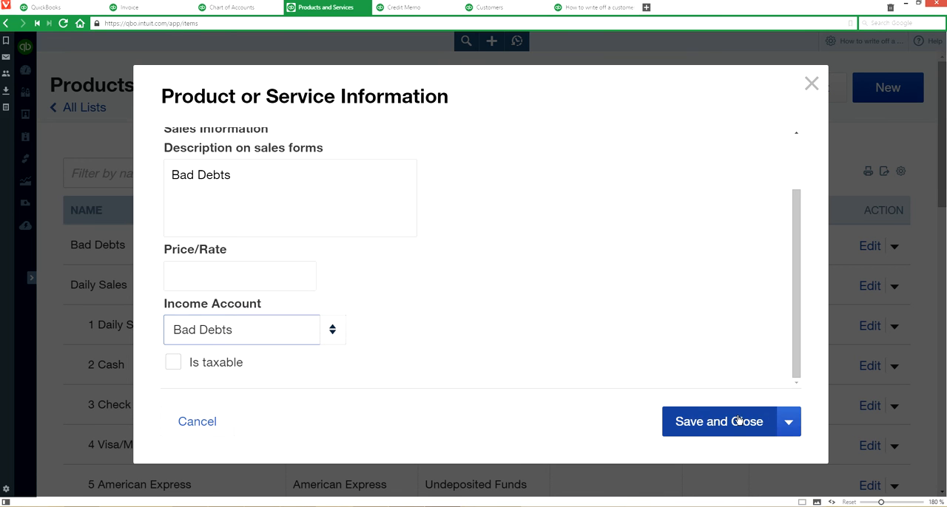
{"action": "left_click", "coordinate": [718, 422]}
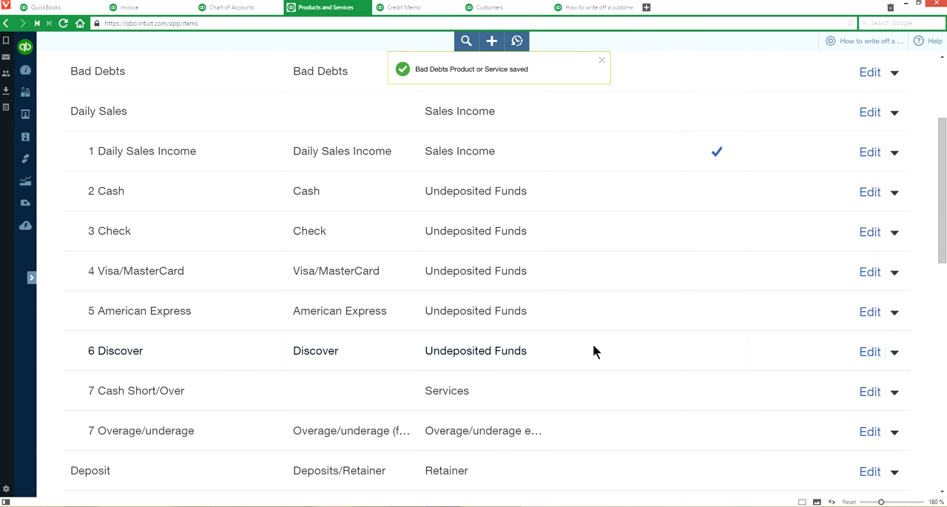
Step: Return to the company home dashboard with income totals and bank accounts
{"action": "scroll", "scroll_direction": "up", "scroll_amount": 3}
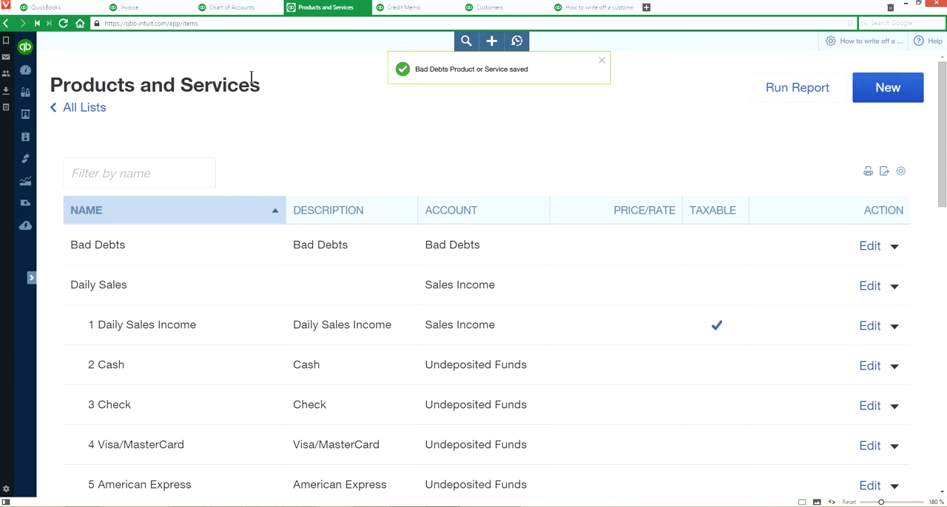
{"action": "left_click", "coordinate": [601, 60]}
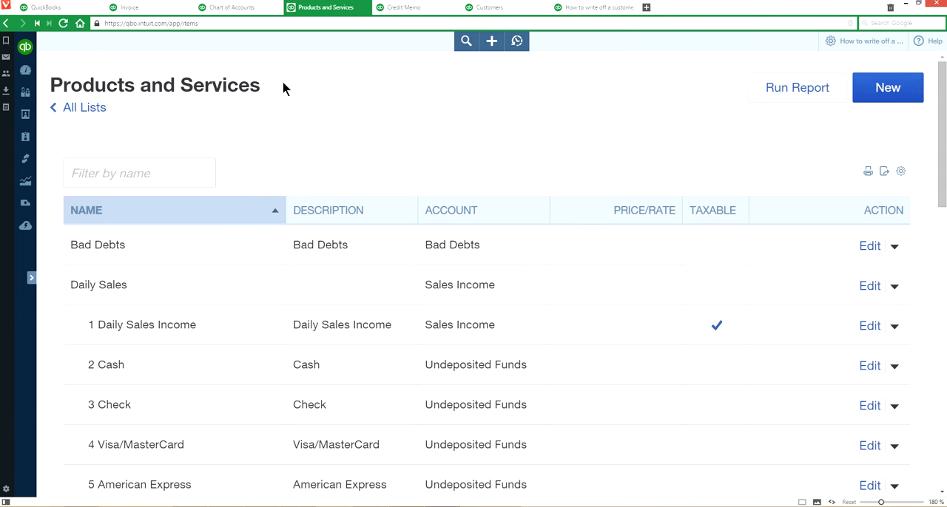
{"action": "mouse_move", "coordinate": [418, 9]}
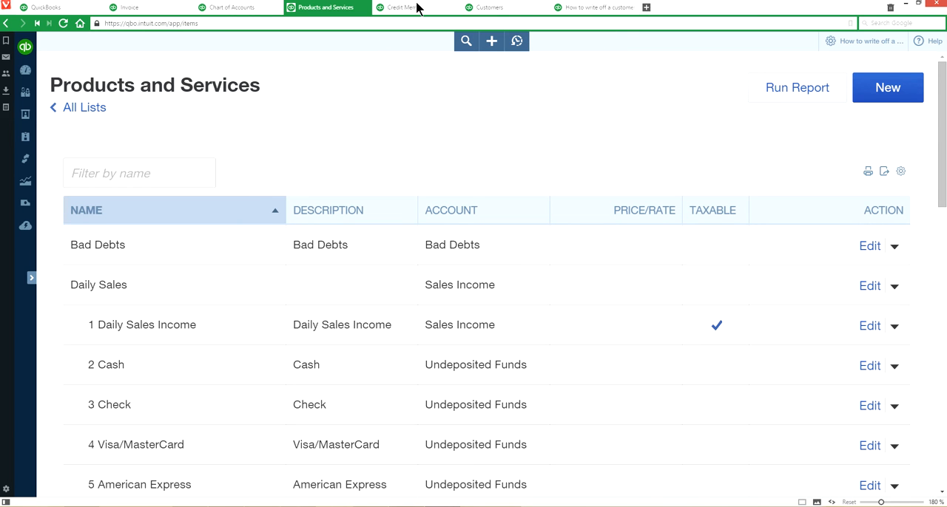
{"action": "left_click", "coordinate": [399, 7]}
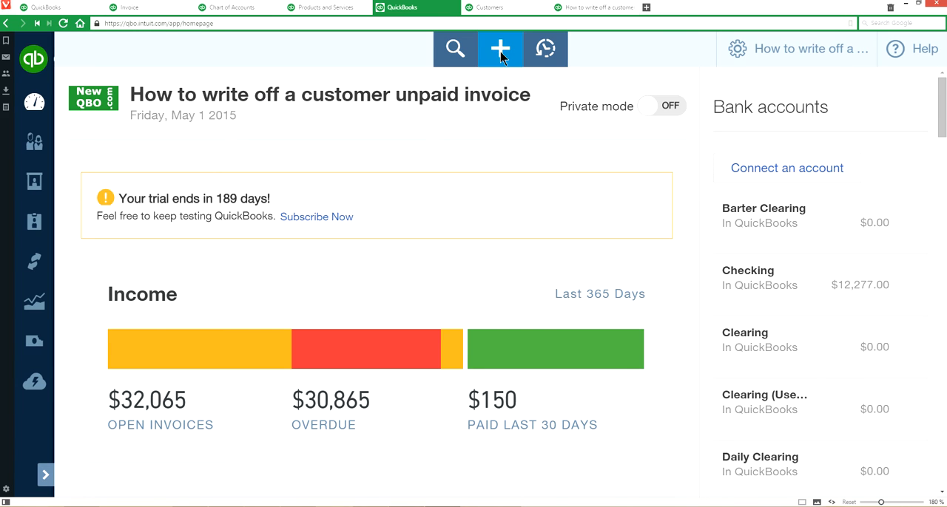
Step: Create a new credit memo from the Customers section of the + Create menu
{"action": "left_click", "coordinate": [500, 49]}
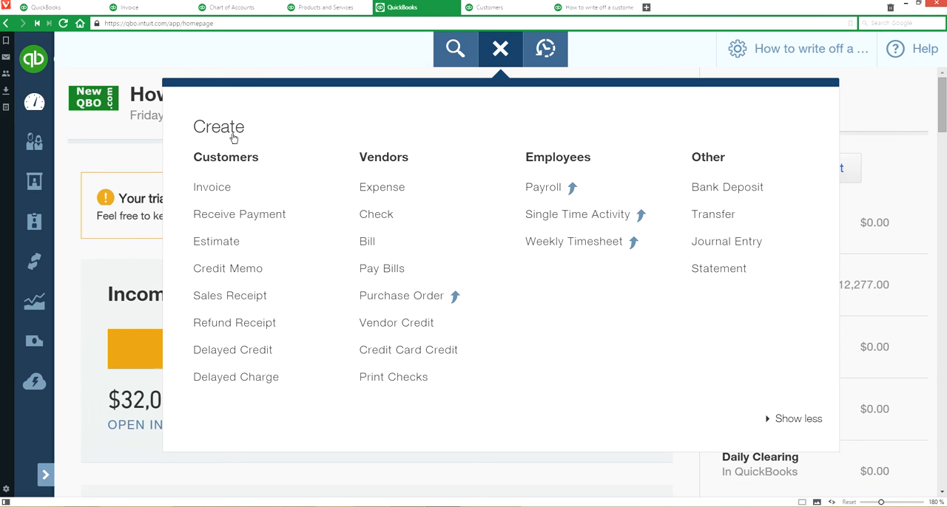
{"action": "mouse_move", "coordinate": [228, 268]}
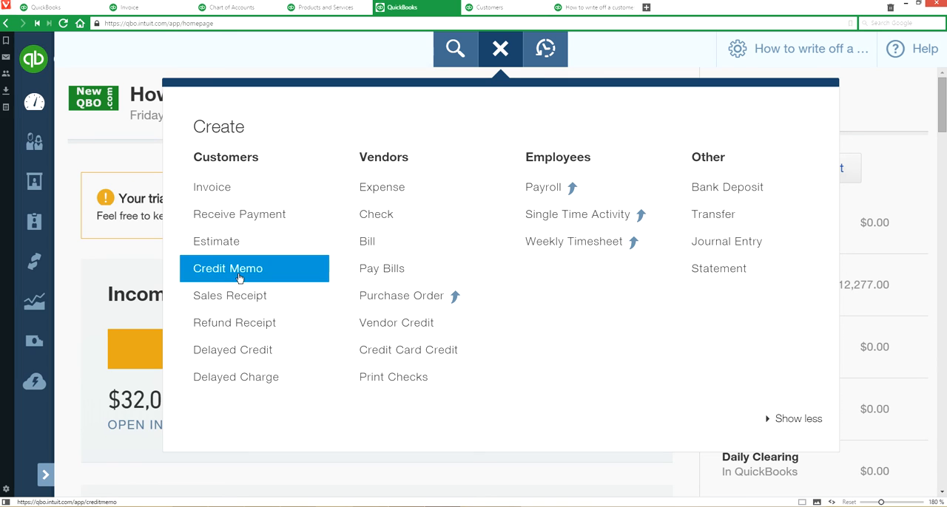
{"action": "mouse_move", "coordinate": [218, 268]}
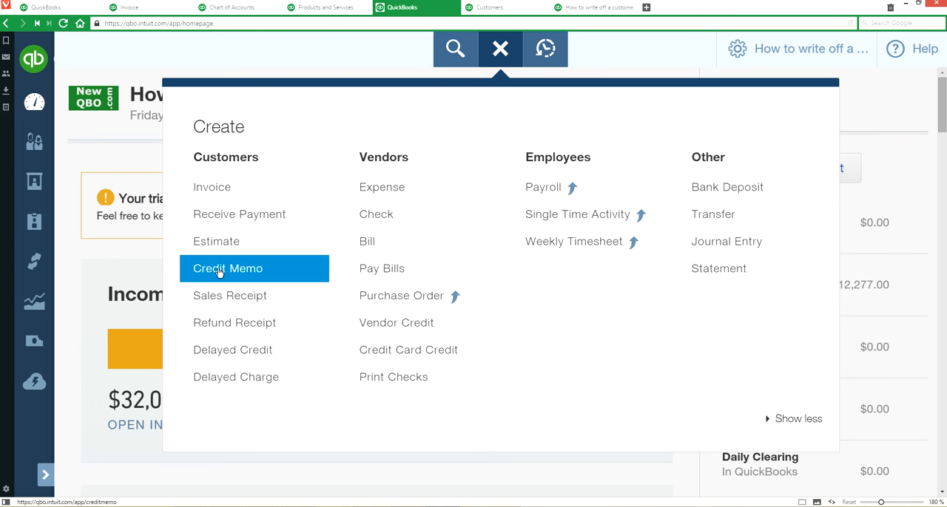
{"action": "left_click", "coordinate": [227, 268]}
{"action": "type", "text": "De"}
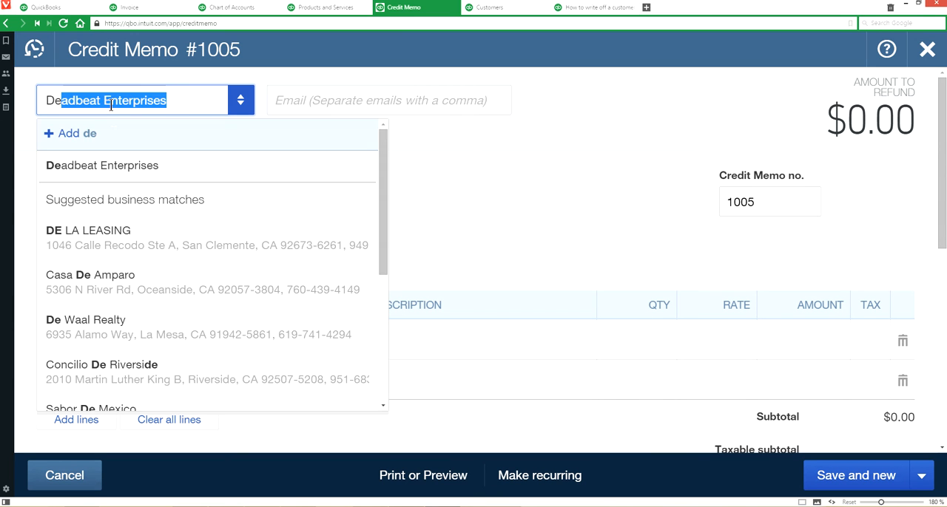
Step: Set the credit memo to Deadbeat Enterprises, Send later off, with date and number 1004-1
{"action": "left_click", "coordinate": [102, 165]}
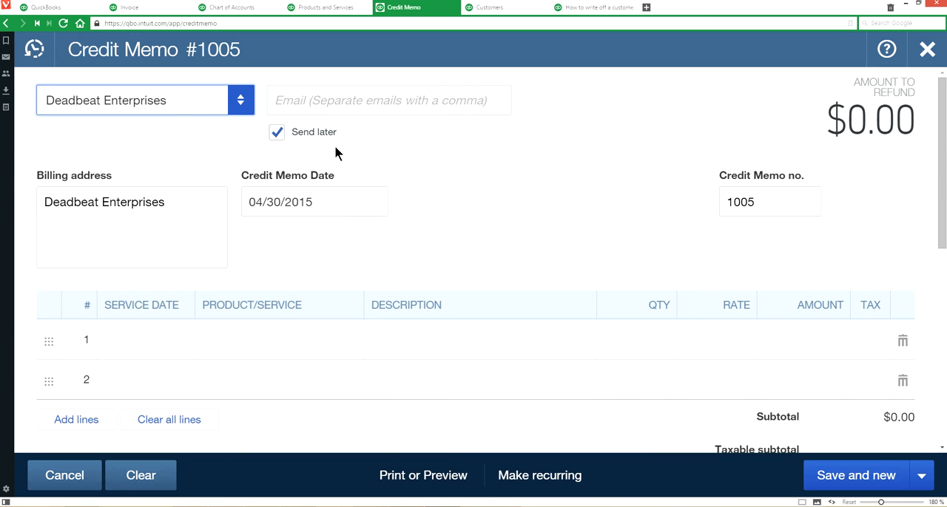
{"action": "left_click", "coordinate": [276, 131]}
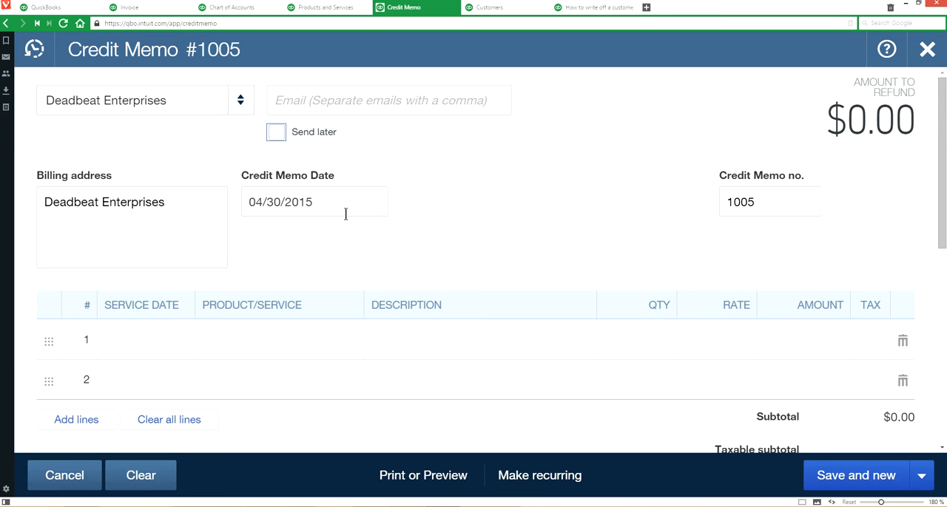
{"action": "left_click", "coordinate": [296, 202]}
{"action": "type", "text": "6"}
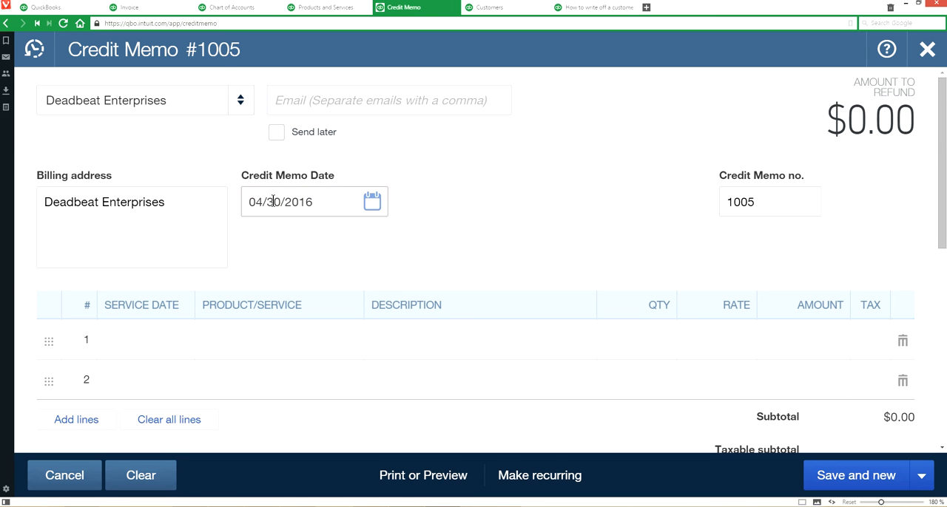
{"action": "type", "text": "05/30/2016"}
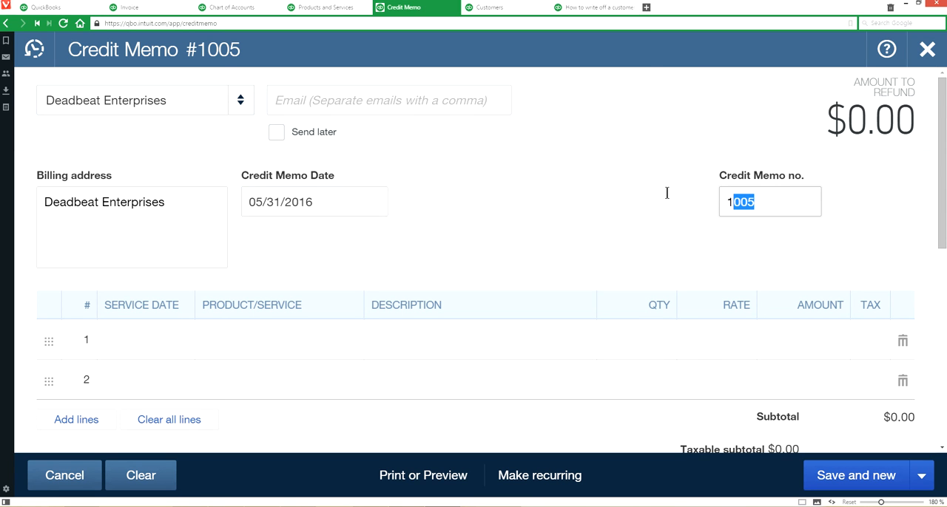
{"action": "left_click", "coordinate": [489, 7]}
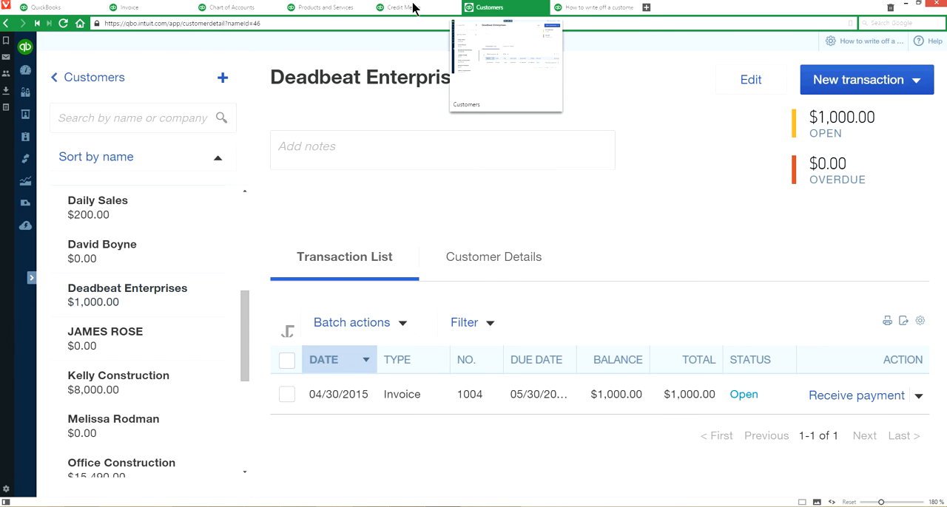
{"action": "left_click", "coordinate": [405, 8]}
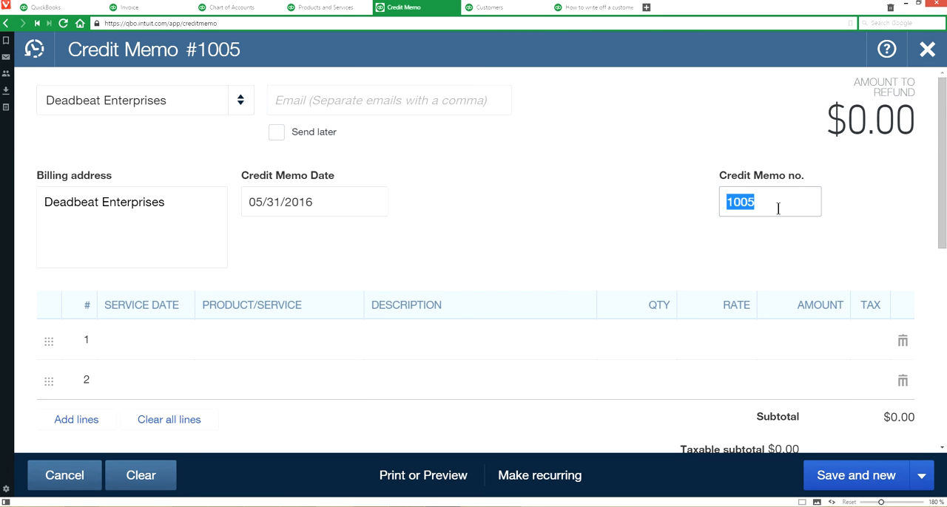
{"action": "type", "text": "1004-1"}
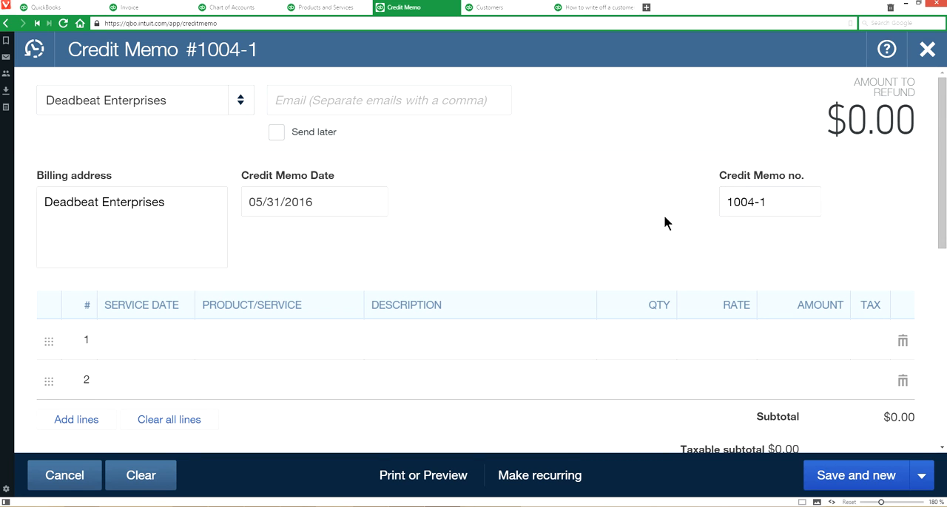
{"action": "mouse_move", "coordinate": [658, 231]}
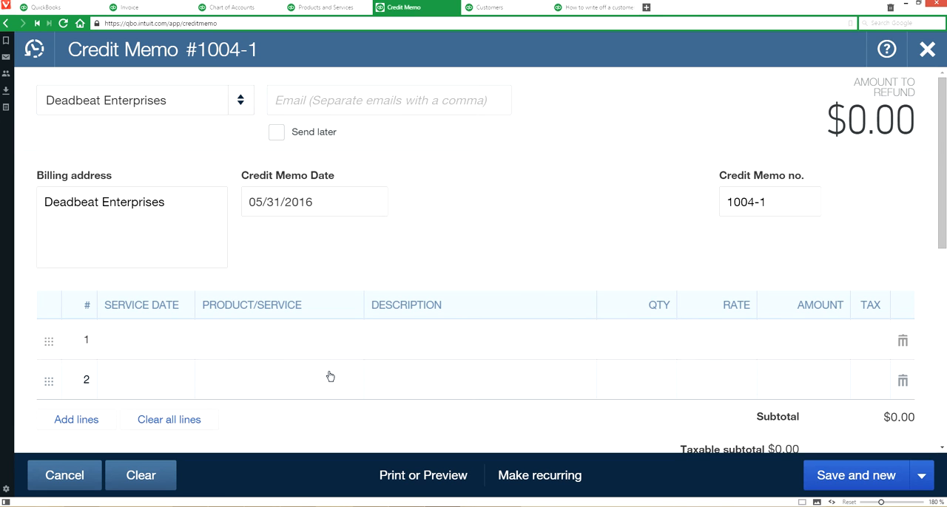
Step: Add a $1,000 Bad Debts line and save with Save and new
{"action": "left_click", "coordinate": [277, 340]}
{"action": "type", "text": "Bad Debts"}
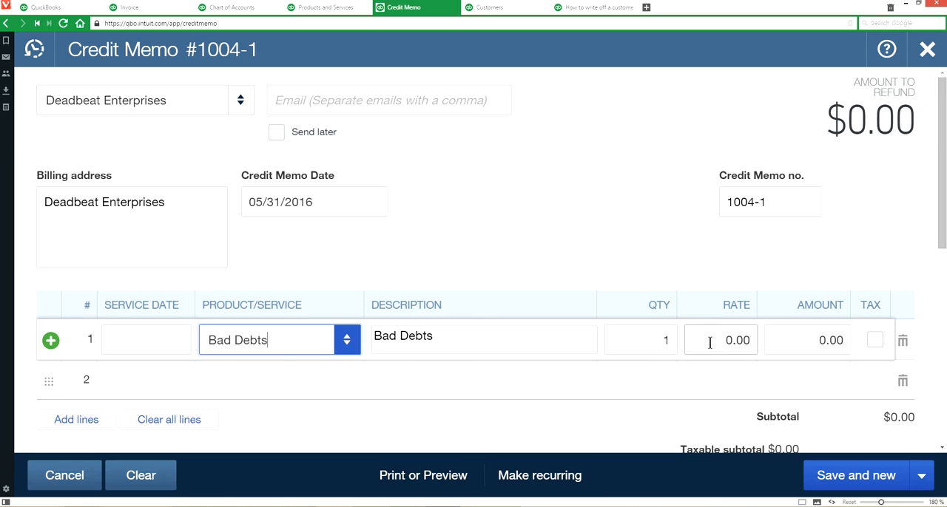
{"action": "type", "text": "10"}
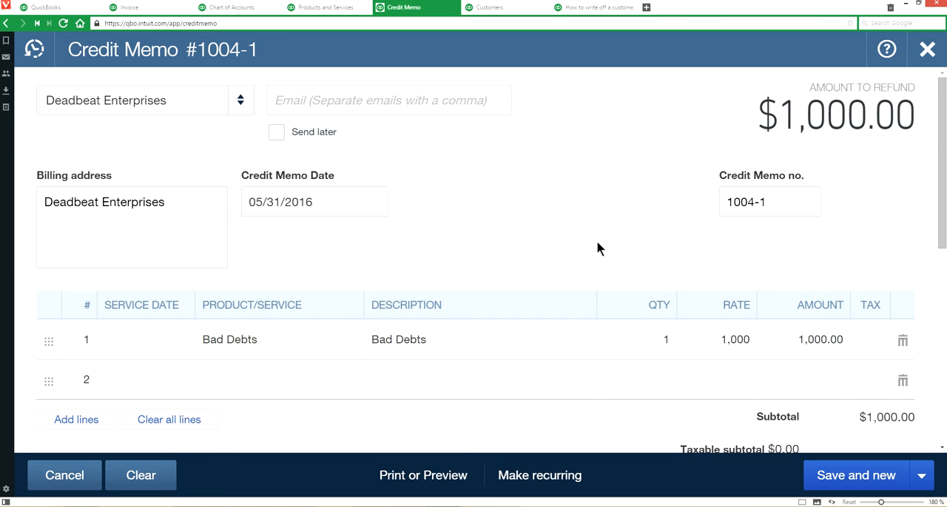
{"action": "mouse_move", "coordinate": [776, 441]}
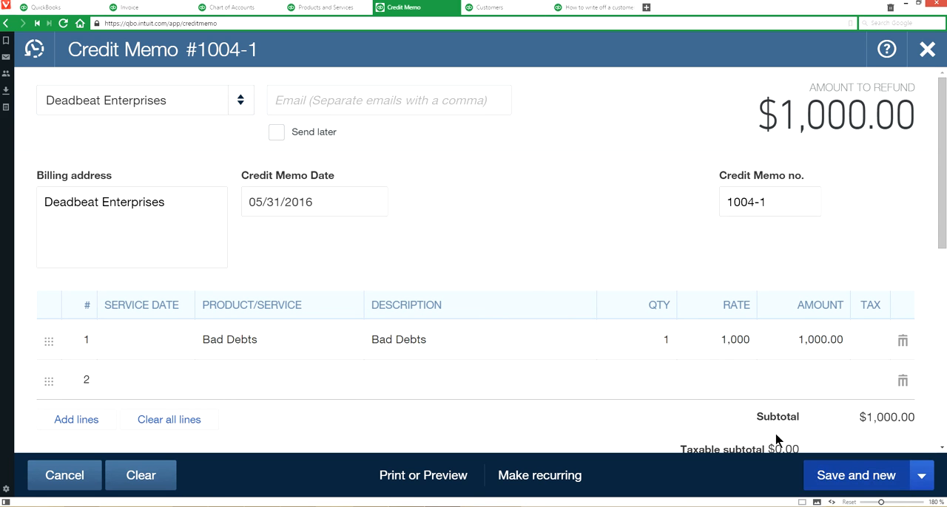
{"action": "left_click", "coordinate": [855, 475]}
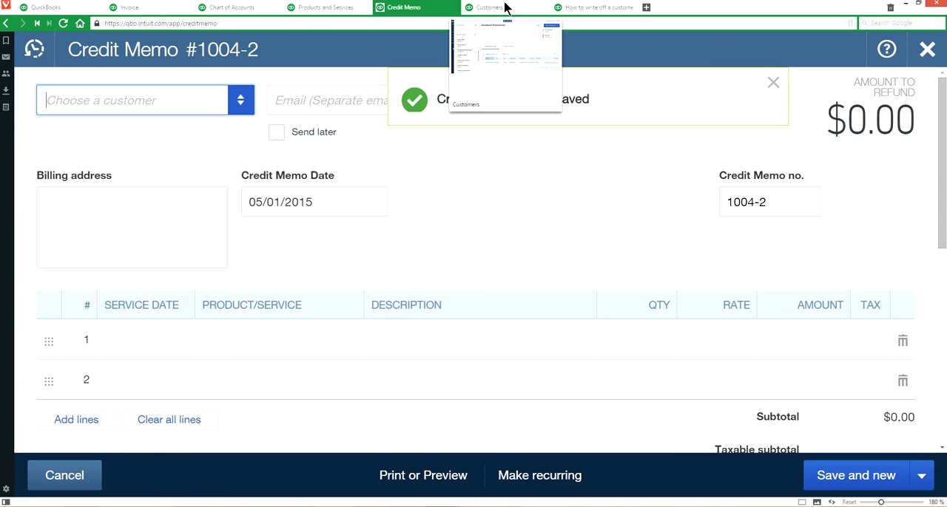
Step: Verify Deadbeat Enterprises shows $0.00 open with invoice 1004 Paid, then open the gear menu
{"action": "left_click", "coordinate": [490, 7]}
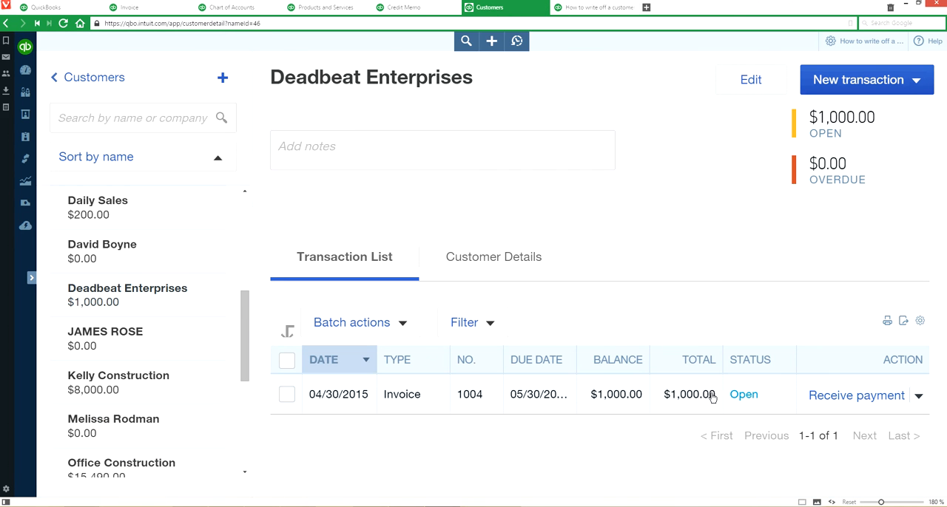
{"action": "mouse_move", "coordinate": [807, 127]}
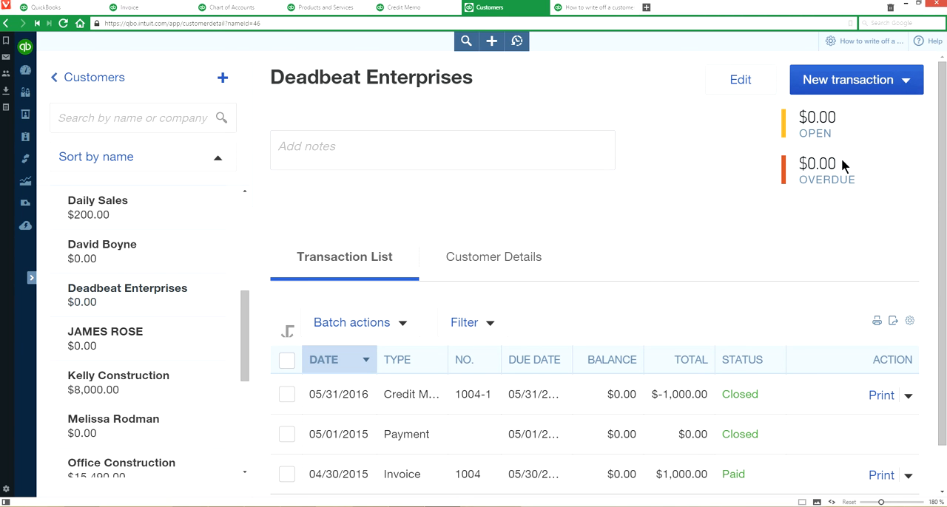
{"action": "mouse_move", "coordinate": [827, 156]}
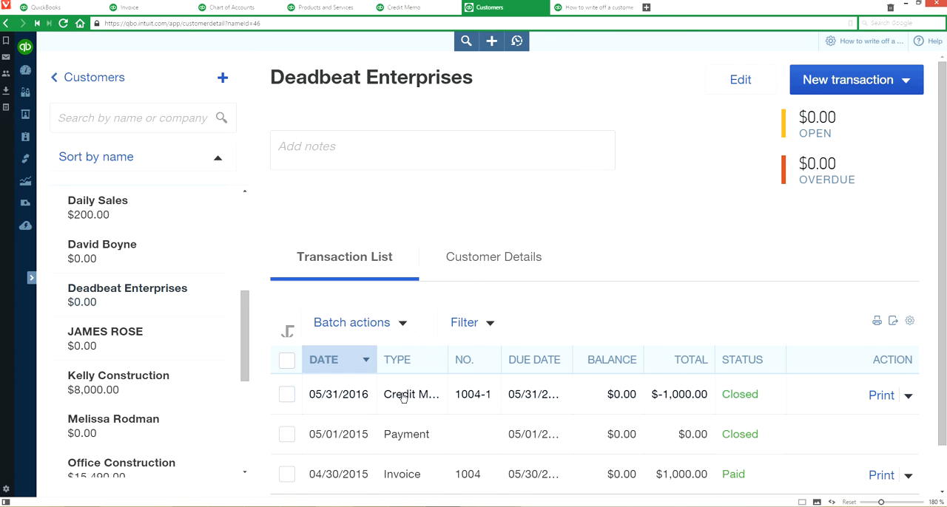
{"action": "mouse_move", "coordinate": [437, 432]}
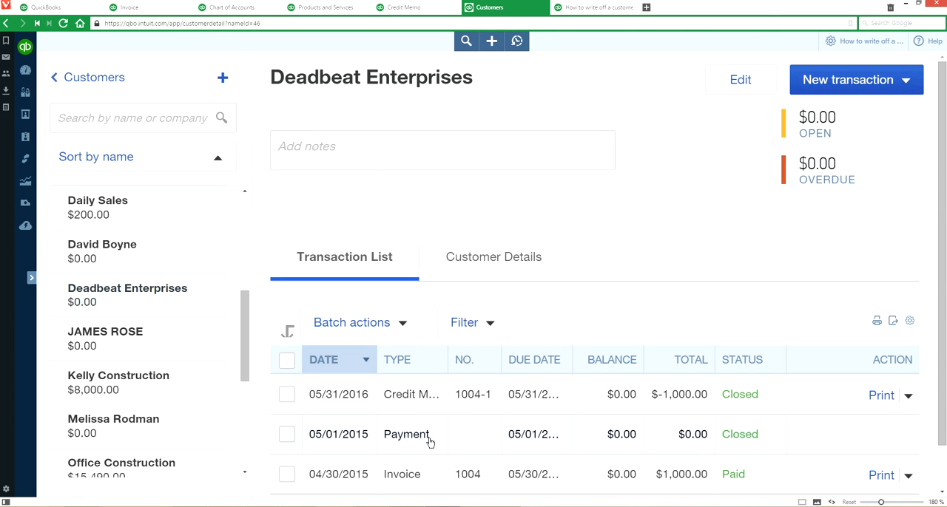
{"action": "mouse_move", "coordinate": [701, 443]}
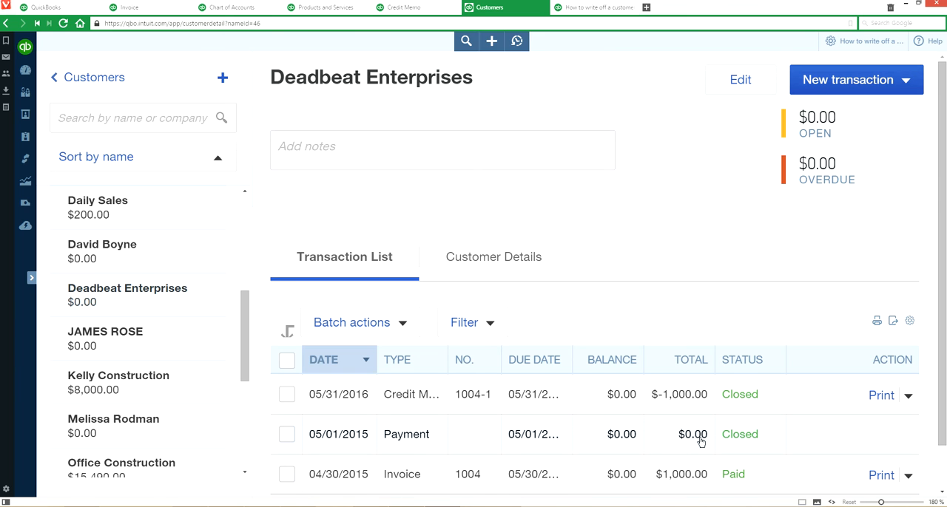
{"action": "mouse_move", "coordinate": [824, 57]}
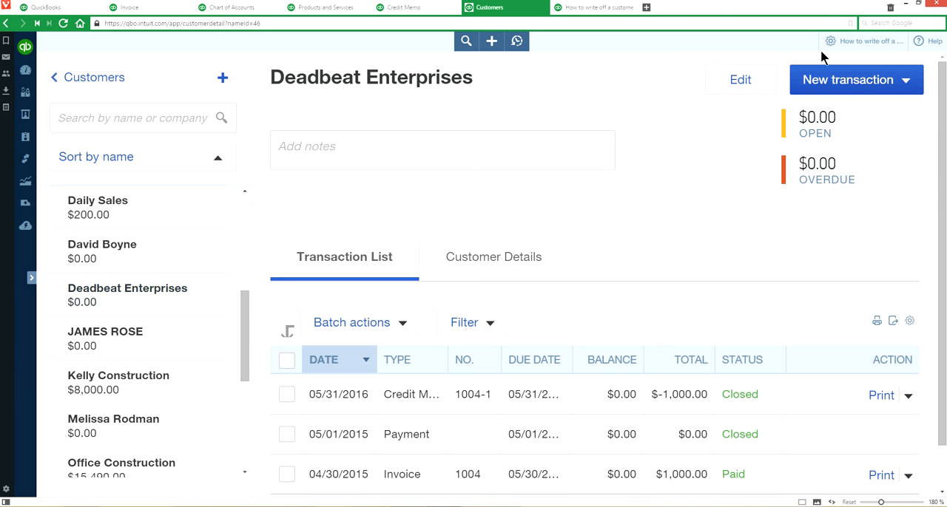
{"action": "left_click", "coordinate": [741, 359]}
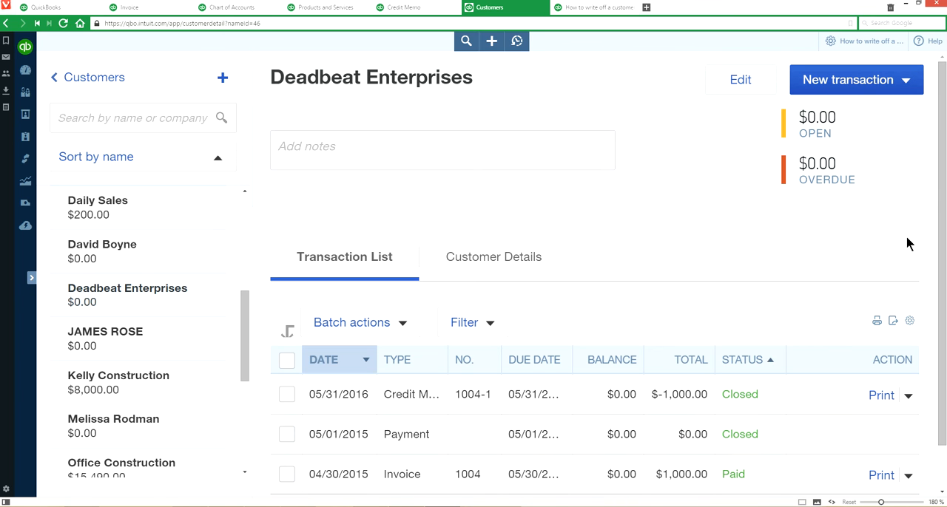
{"action": "left_click", "coordinate": [830, 42]}
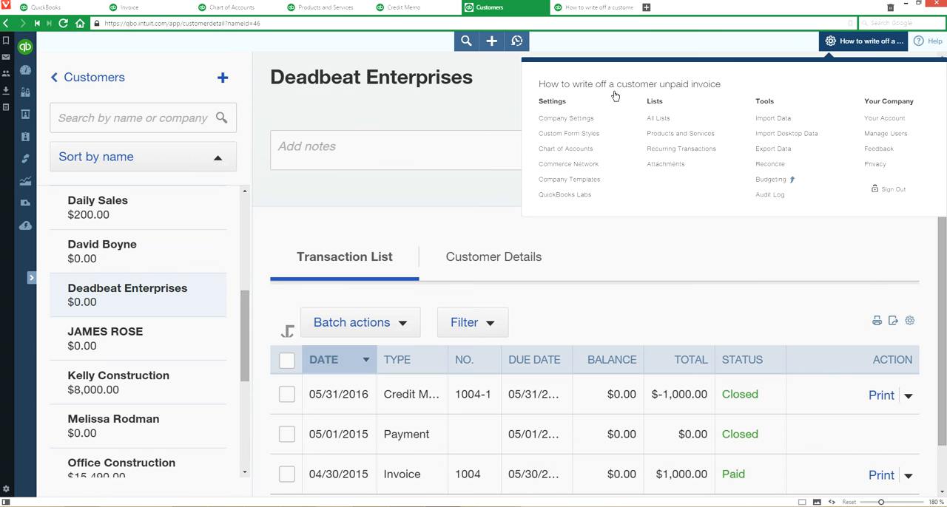
{"action": "mouse_move", "coordinate": [566, 118]}
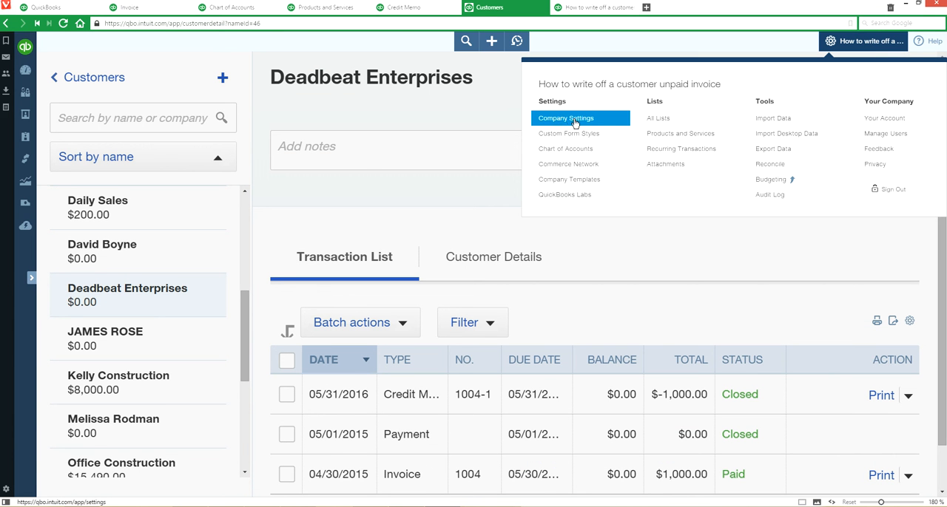
Step: Confirm in Advanced settings that automatically applying credits is On, then close Settings
{"action": "left_click", "coordinate": [566, 118]}
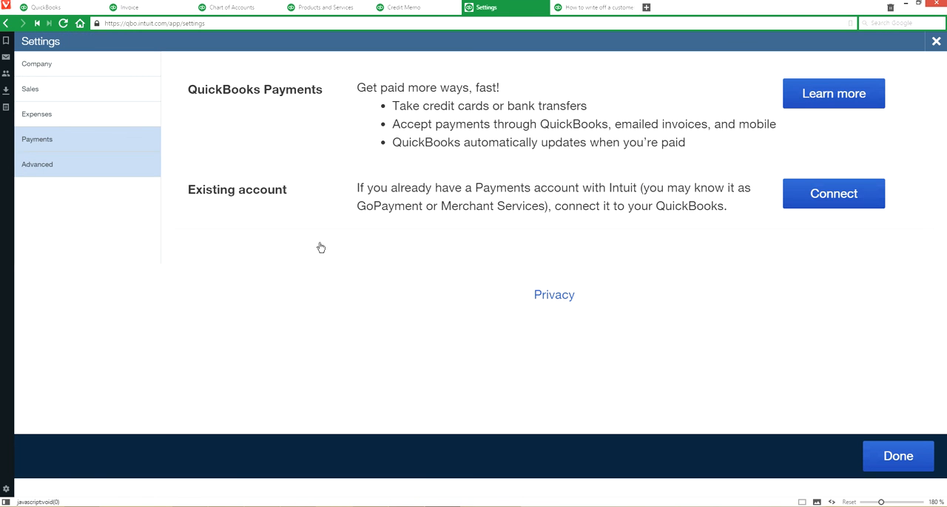
{"action": "left_click", "coordinate": [37, 164]}
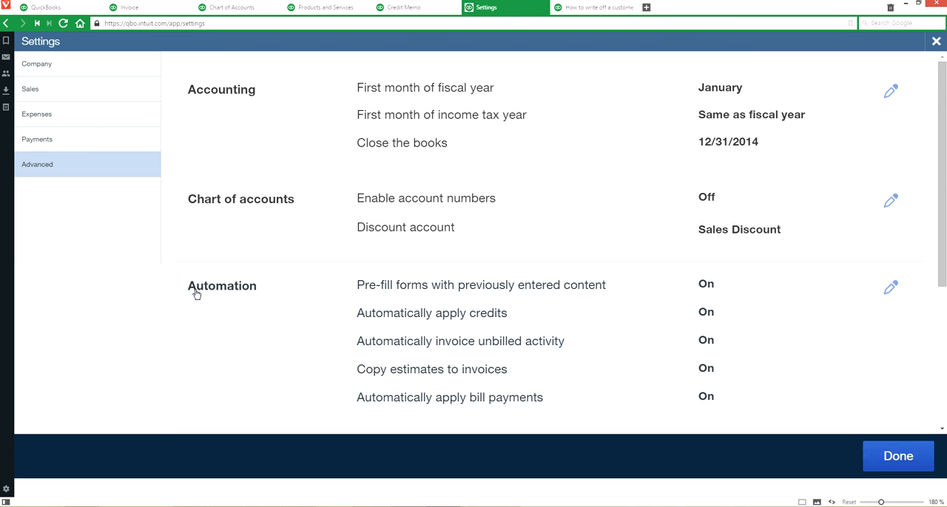
{"action": "mouse_move", "coordinate": [640, 328]}
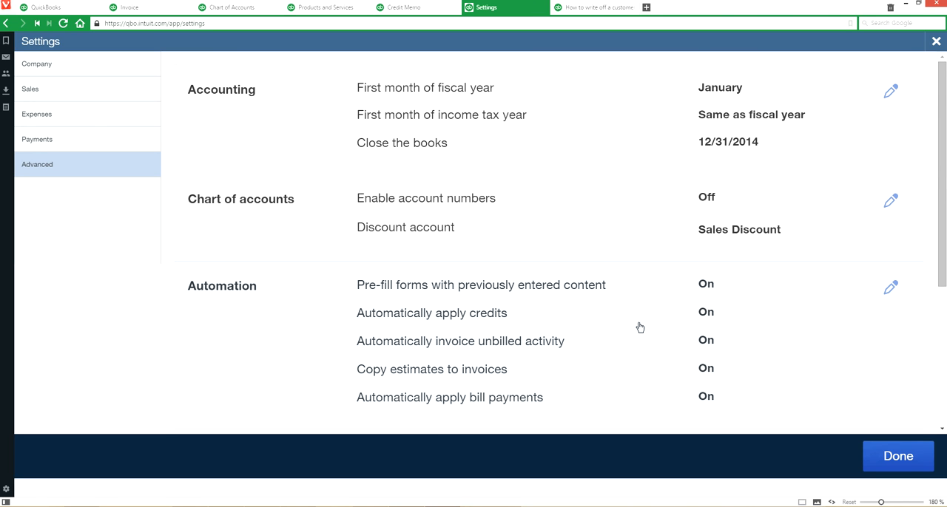
{"action": "left_click", "coordinate": [890, 288]}
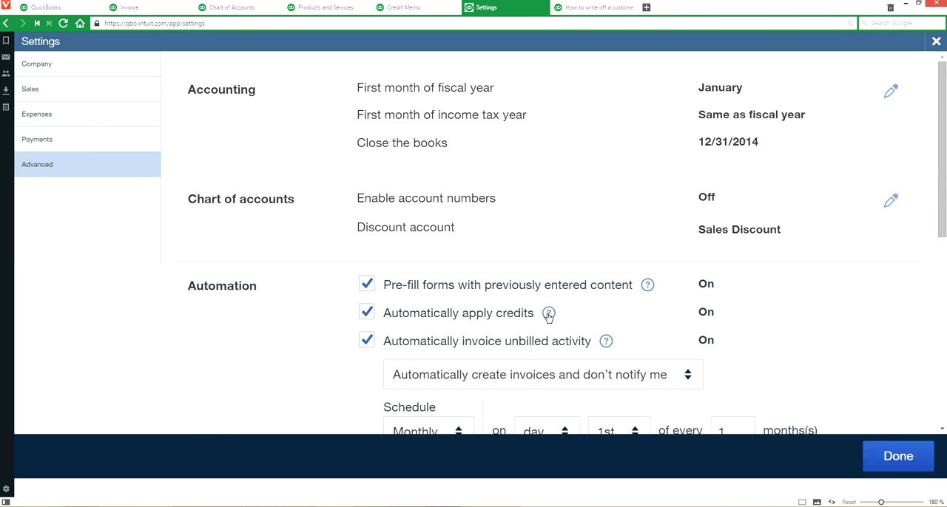
{"action": "left_click", "coordinate": [548, 313]}
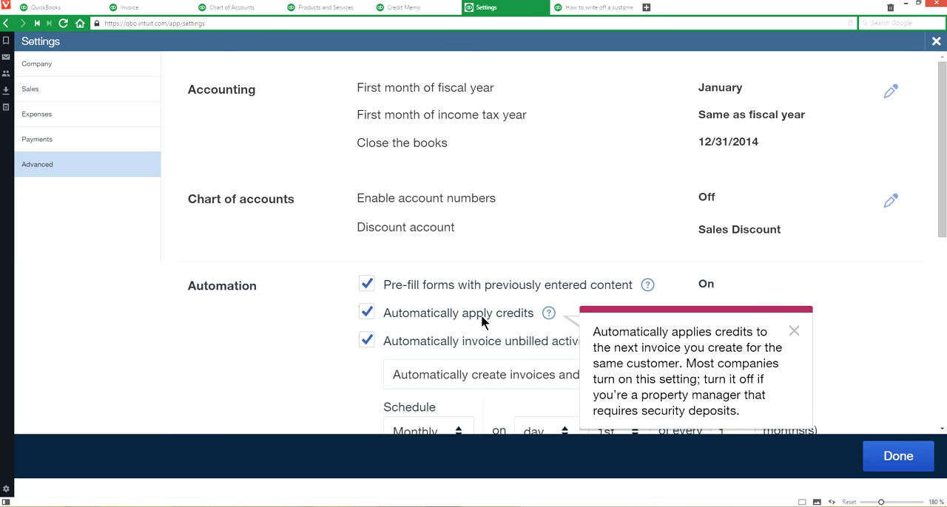
{"action": "mouse_move", "coordinate": [558, 325]}
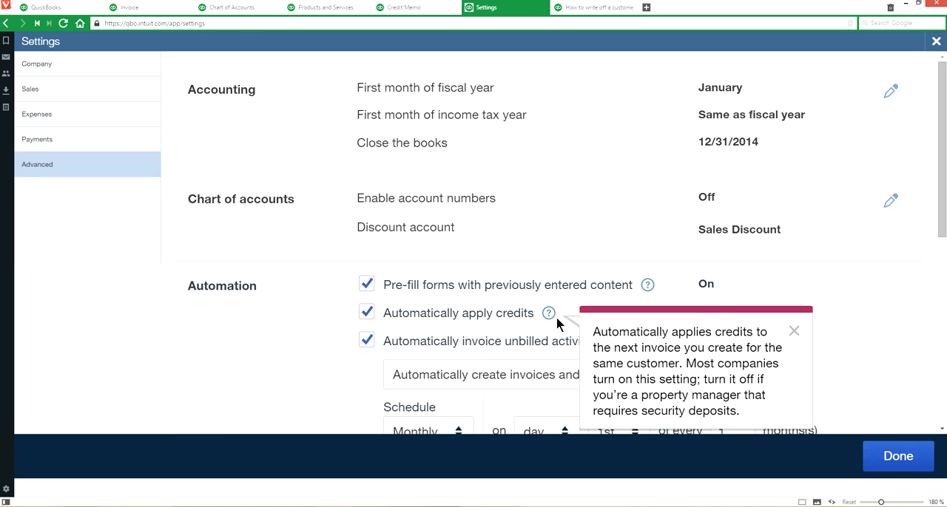
{"action": "mouse_move", "coordinate": [799, 338]}
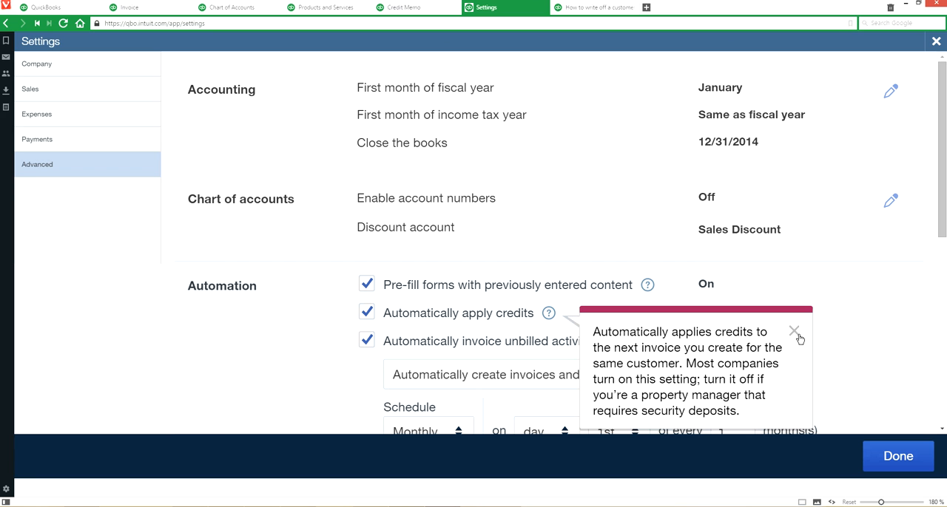
{"action": "left_click", "coordinate": [793, 331]}
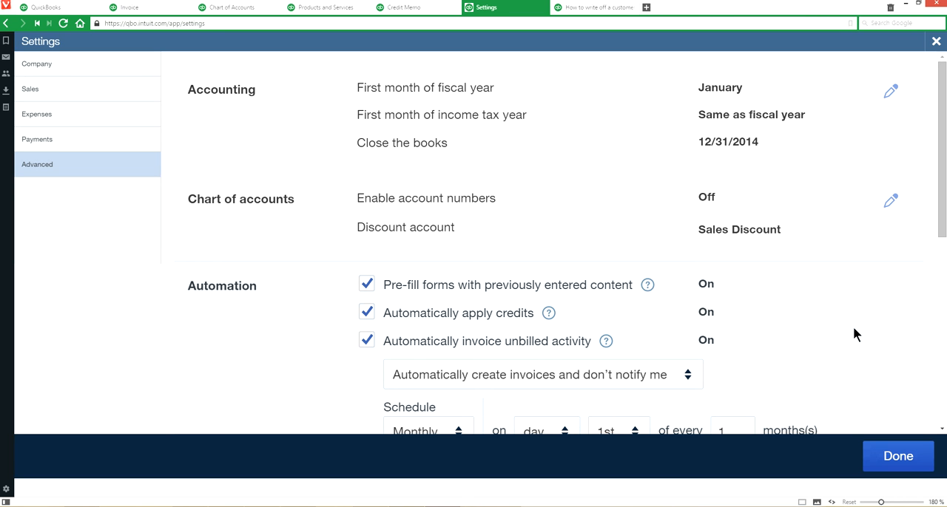
{"action": "left_click", "coordinate": [506, 7]}
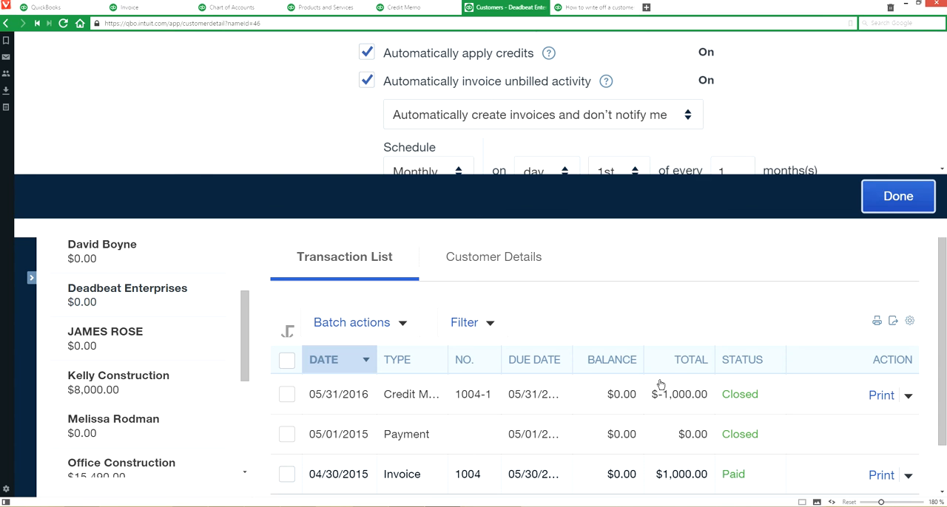
{"action": "left_click", "coordinate": [897, 196]}
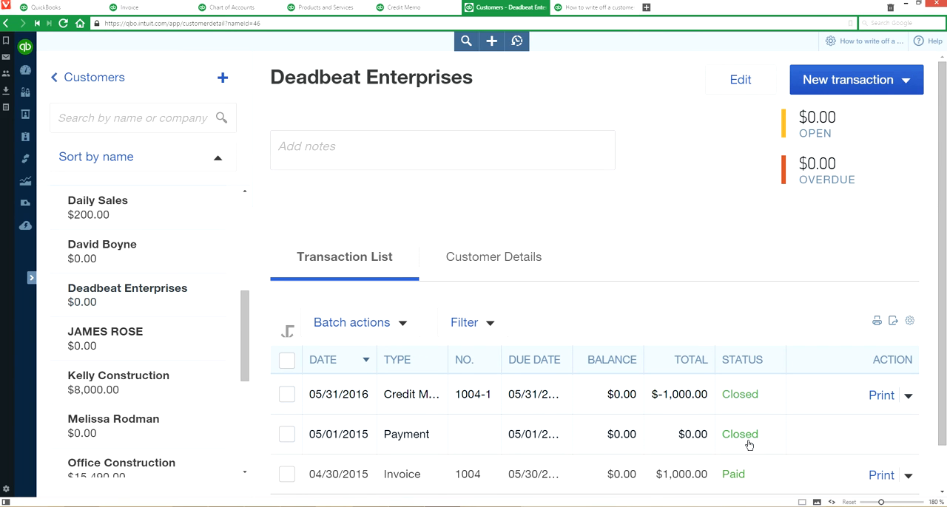
{"action": "mouse_move", "coordinate": [803, 446]}
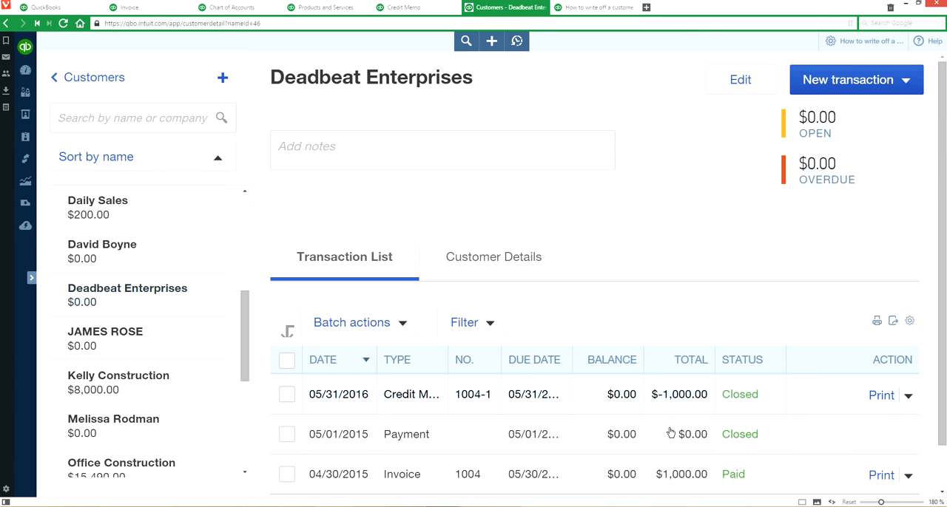
{"action": "mouse_move", "coordinate": [786, 435]}
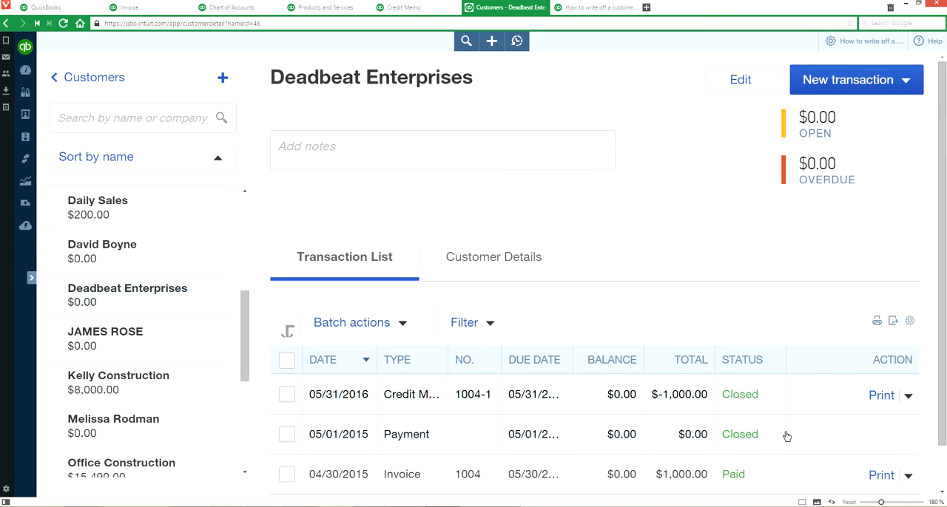
{"action": "mouse_move", "coordinate": [592, 7]}
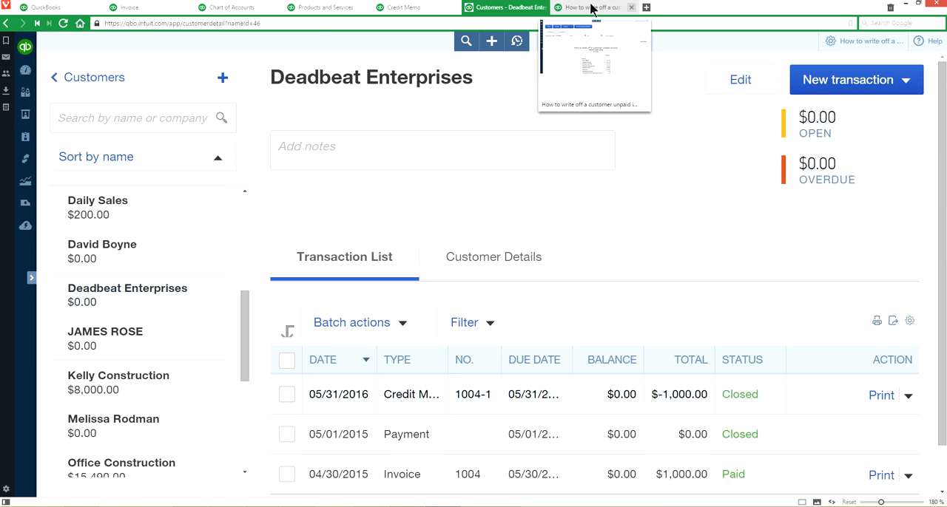
Step: Drill into the $1,000 Maintenance income, return to the summary, and locate Bad Debts 1,000.00
{"action": "left_click", "coordinate": [592, 7]}
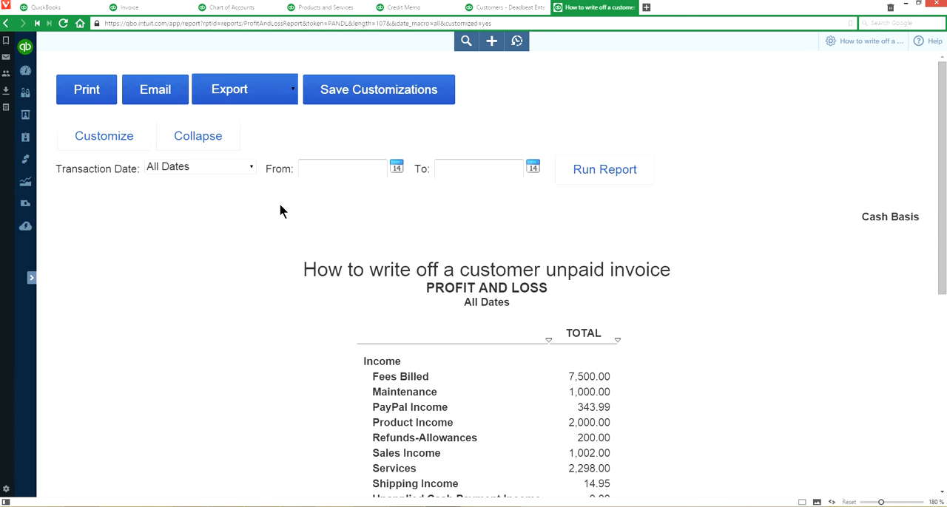
{"action": "mouse_move", "coordinate": [187, 170]}
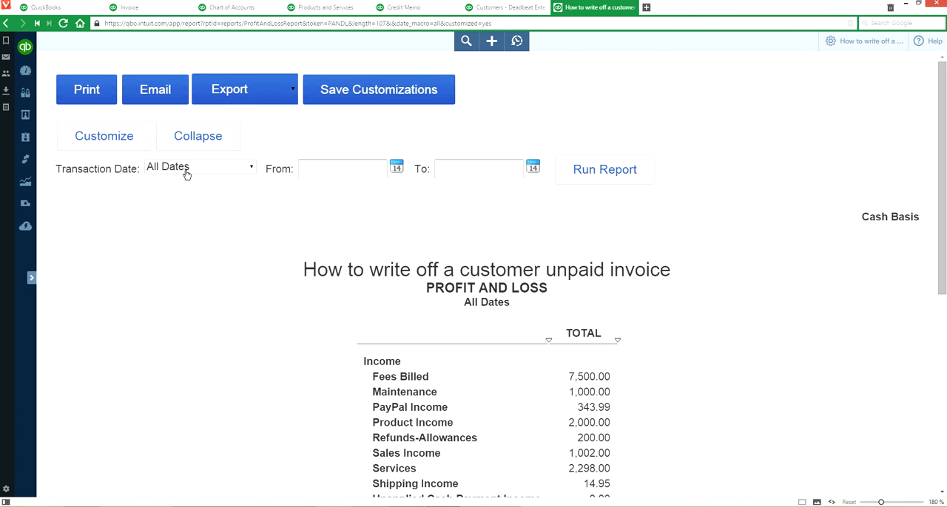
{"action": "scroll", "scroll_direction": "down", "scroll_amount": 3}
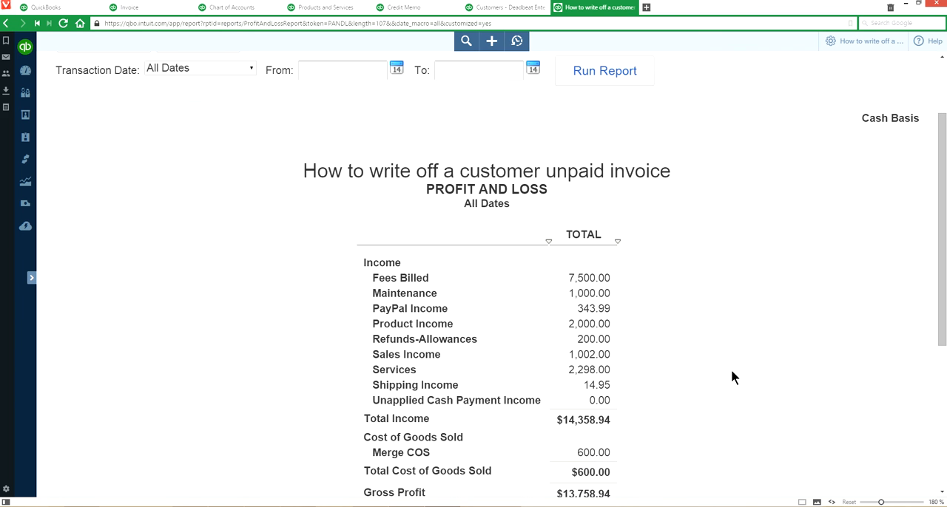
{"action": "mouse_move", "coordinate": [588, 294]}
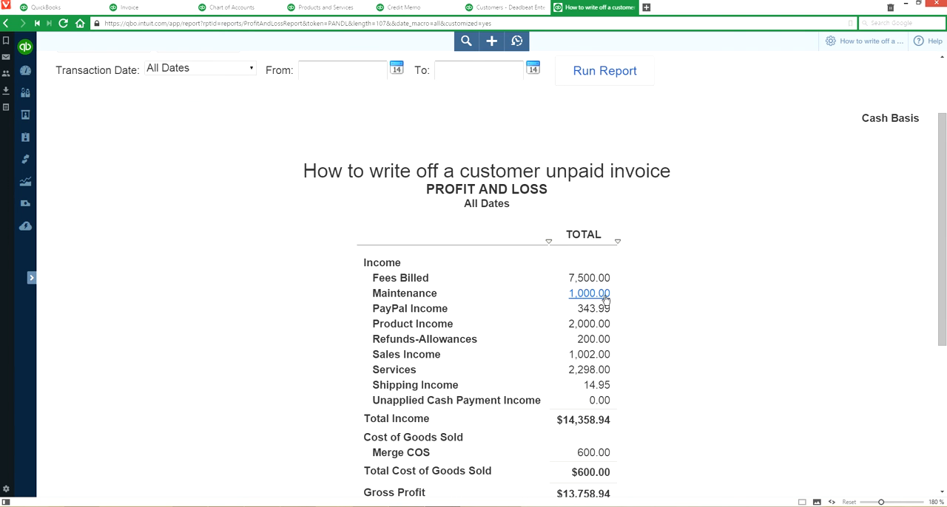
{"action": "left_click", "coordinate": [588, 294]}
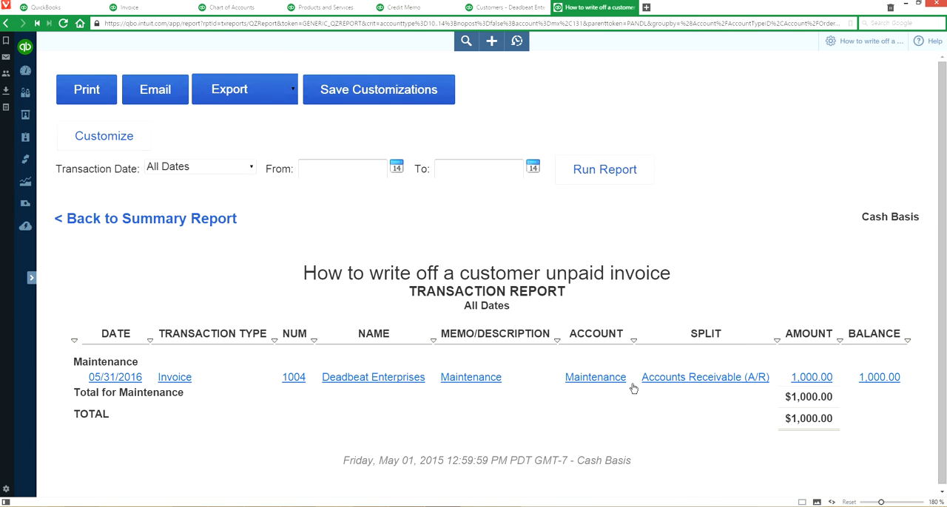
{"action": "left_click", "coordinate": [145, 218]}
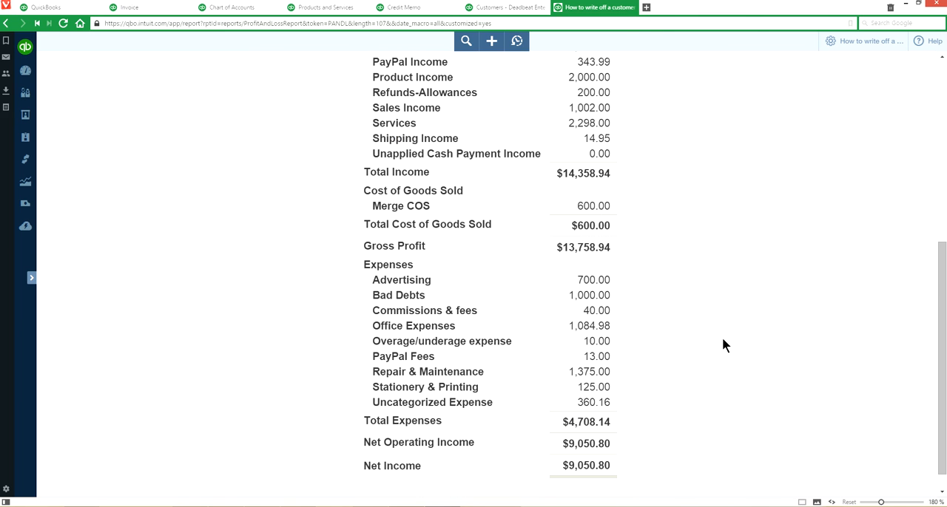
{"action": "mouse_move", "coordinate": [596, 310]}
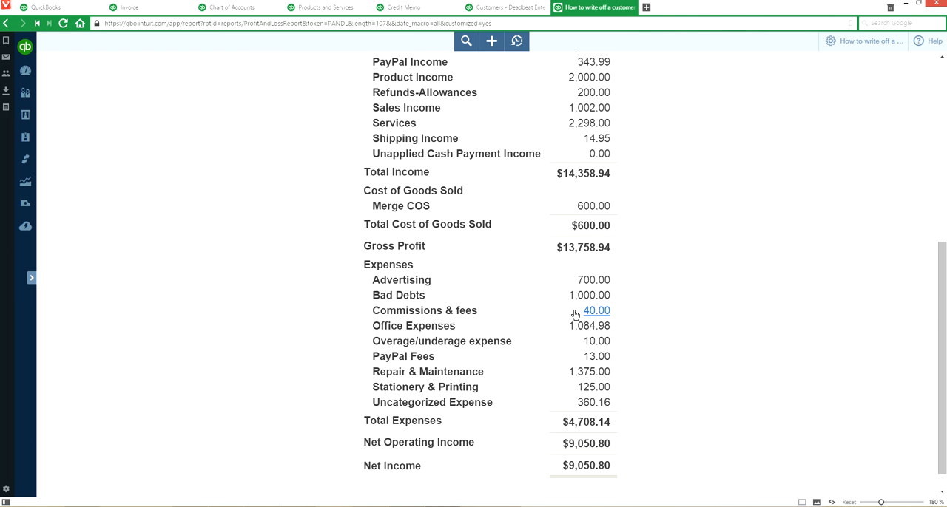
{"action": "mouse_move", "coordinate": [588, 295]}
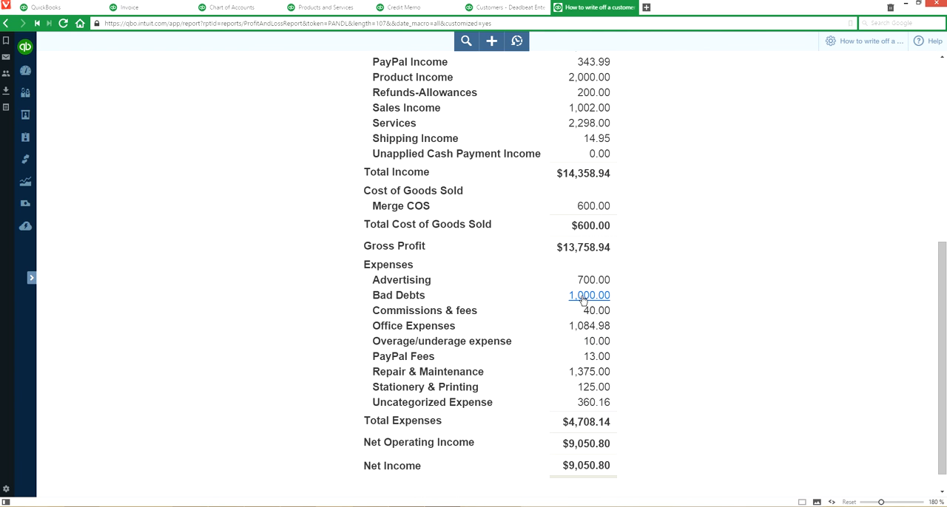
{"action": "scroll", "scroll_direction": "up", "scroll_amount": 3}
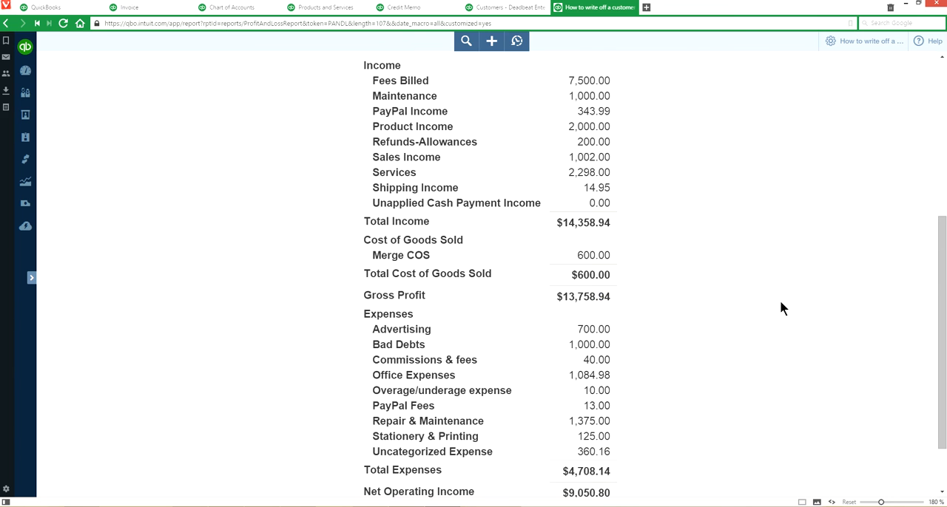
{"action": "scroll", "scroll_direction": "up", "scroll_amount": 3}
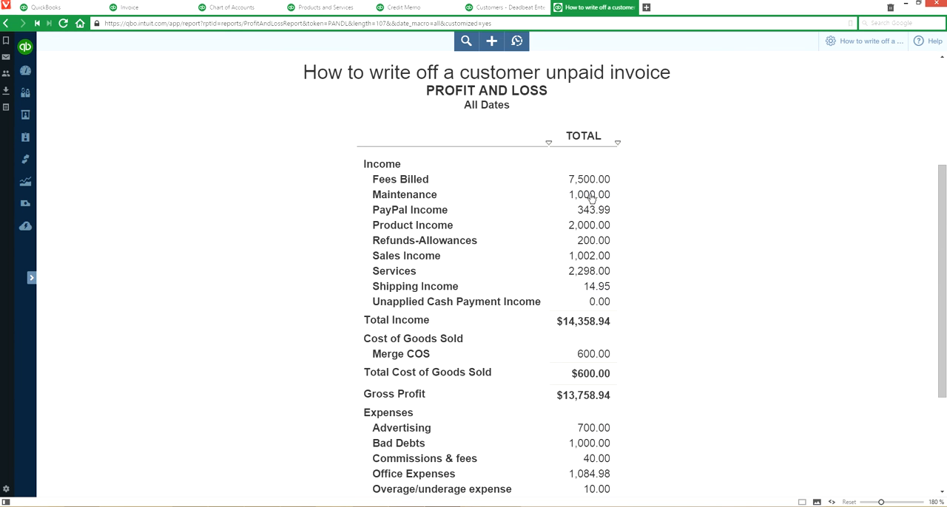
{"action": "mouse_move", "coordinate": [591, 200]}
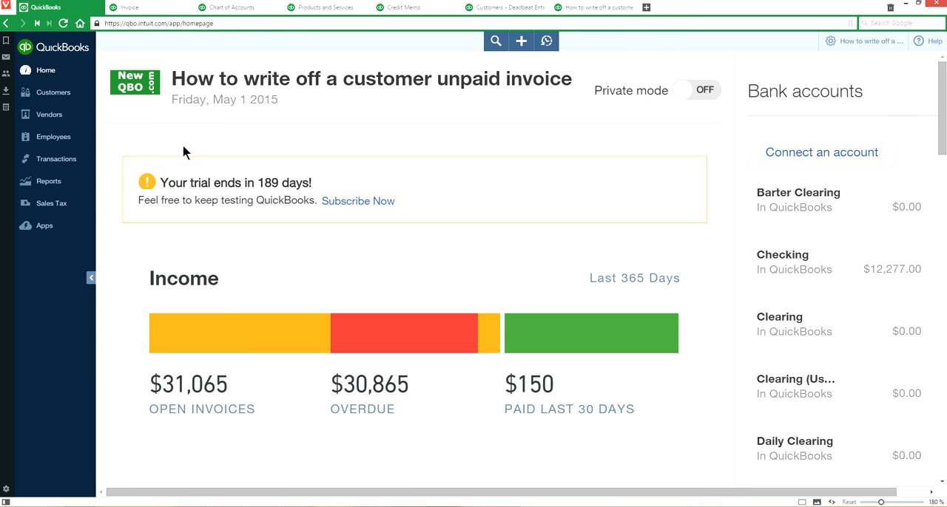
{"action": "mouse_move", "coordinate": [48, 7]}
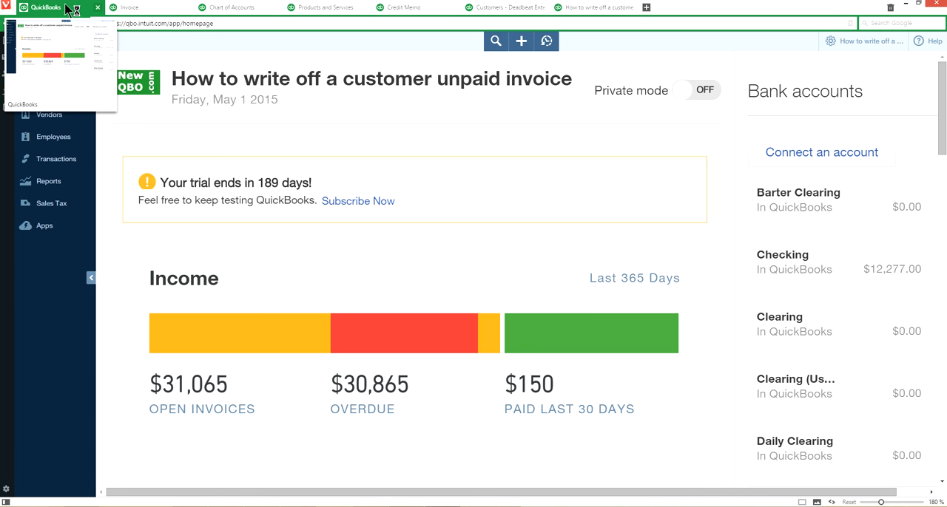
Step: Right-click the QuickBooks Home browser tab to open its options menu
{"action": "right_click", "coordinate": [52, 8]}
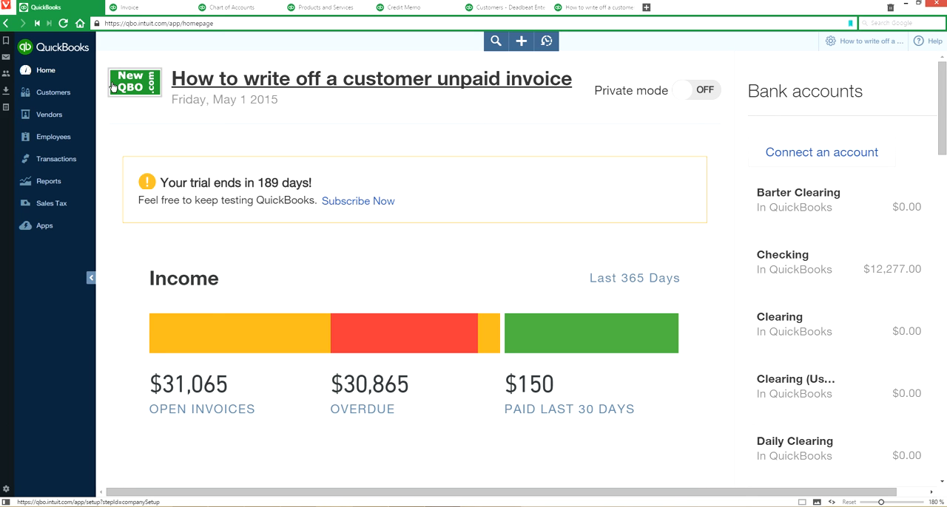
{"action": "mouse_move", "coordinate": [44, 8]}
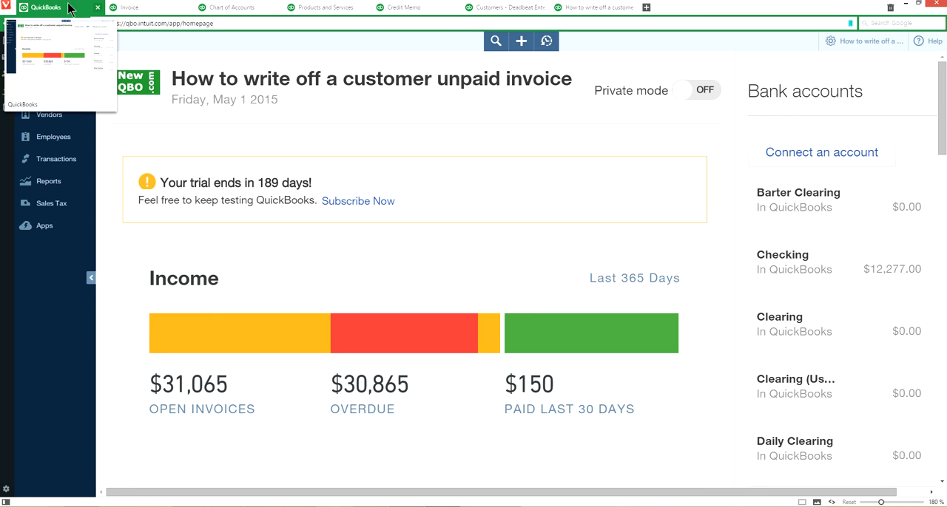
{"action": "right_click", "coordinate": [40, 7]}
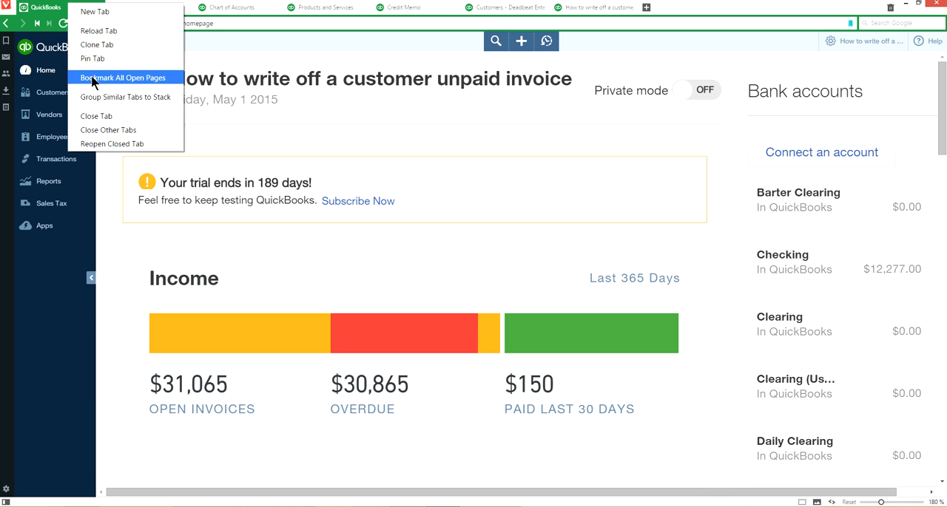